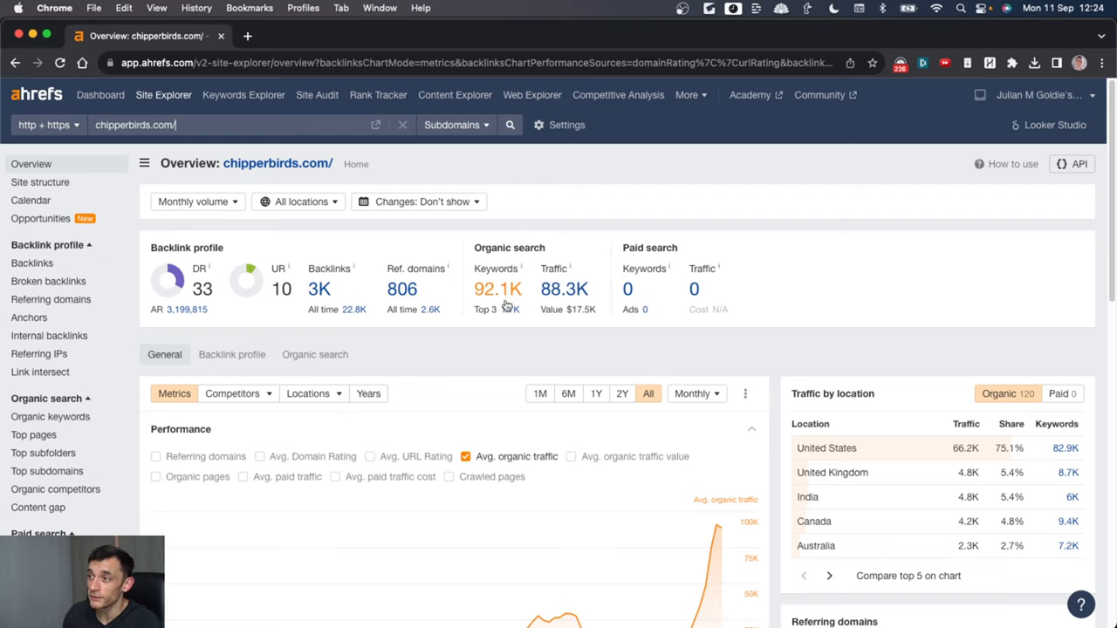
Step: Scroll the chipperbirds.com overview down to the 82,924 organic keywords report for the United States
scroll(down, 3)
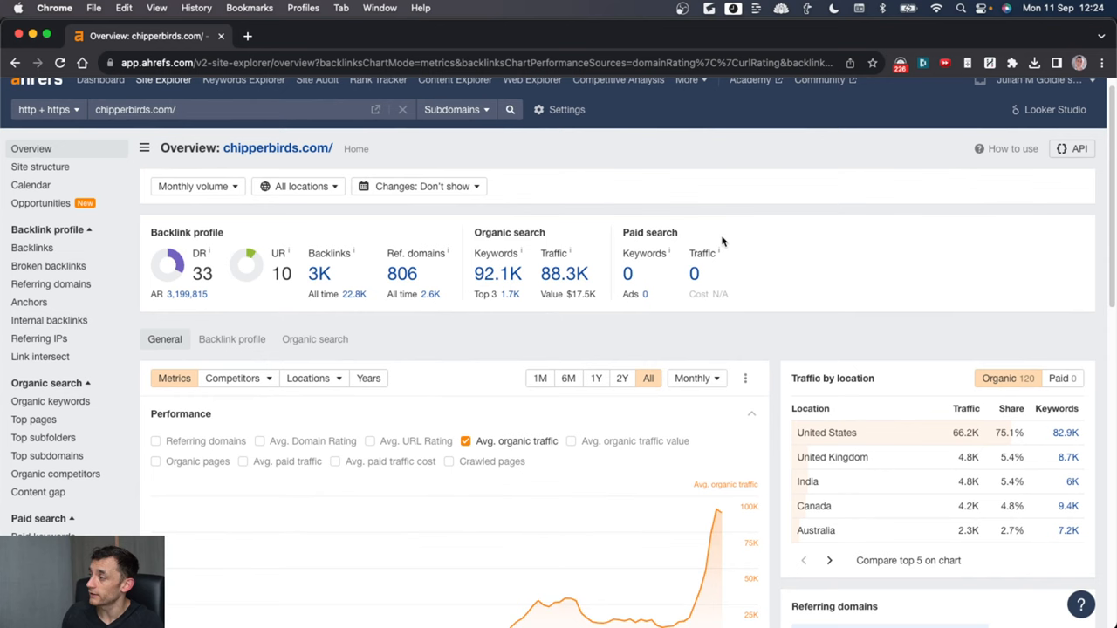
scroll(down, 3)
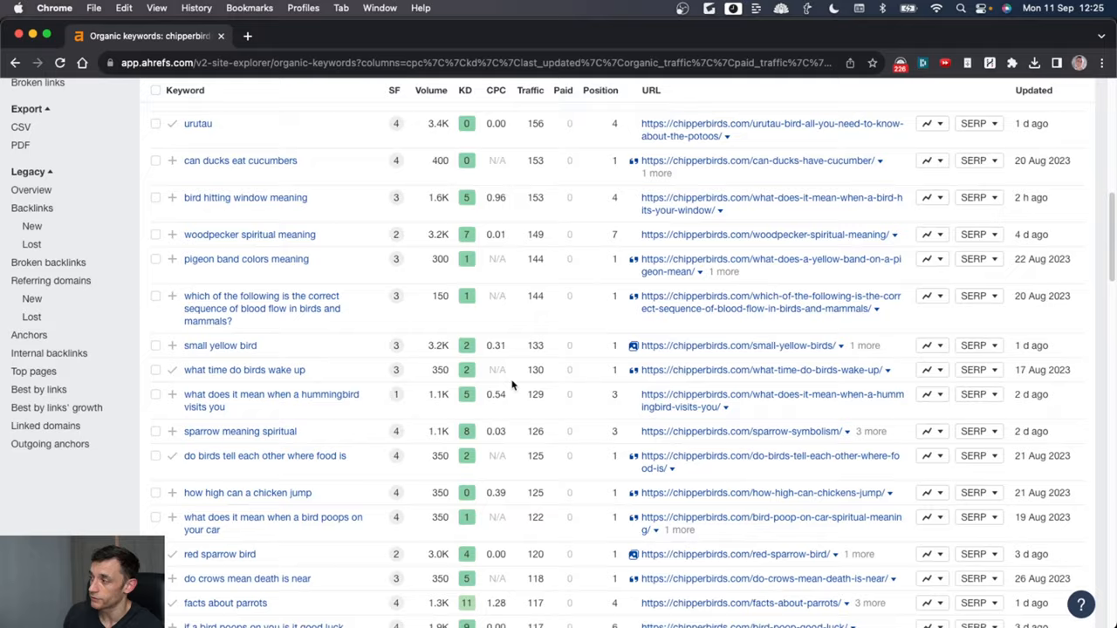
scroll(down, 3)
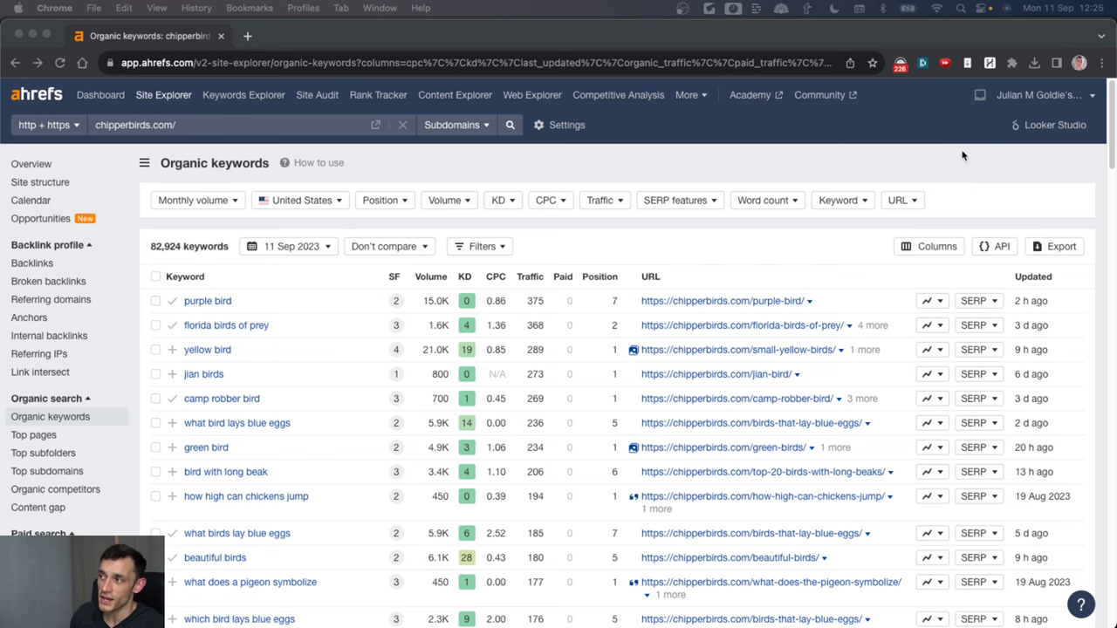
mouse_move(283, 276)
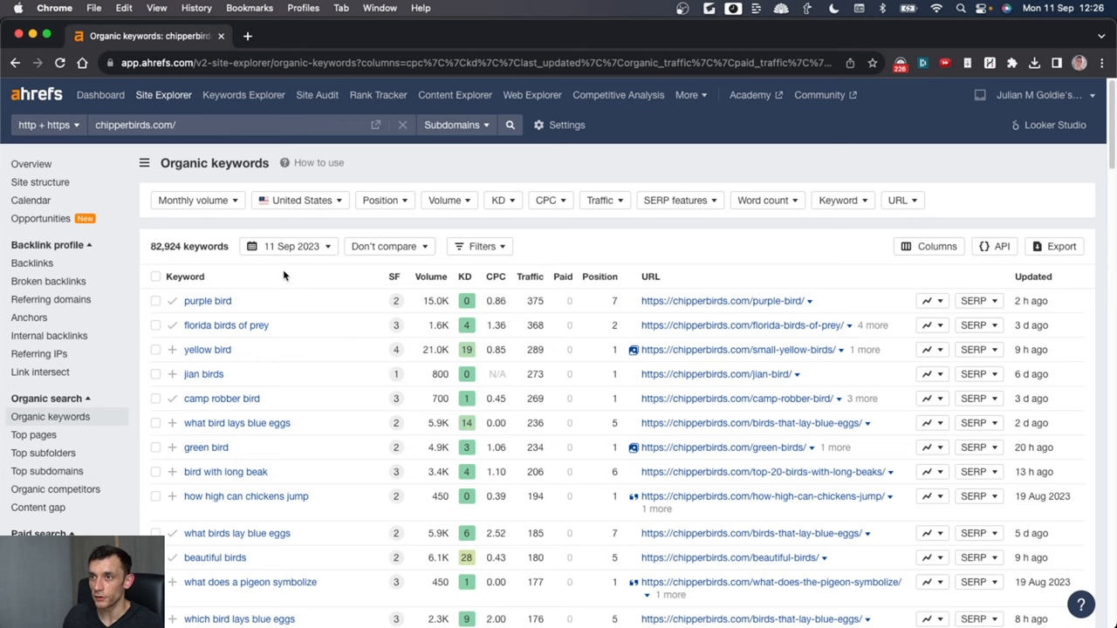
Step: Scroll the organic keywords table to a keyword to send to Keywords Explorer in a new tab
scroll(down, 3)
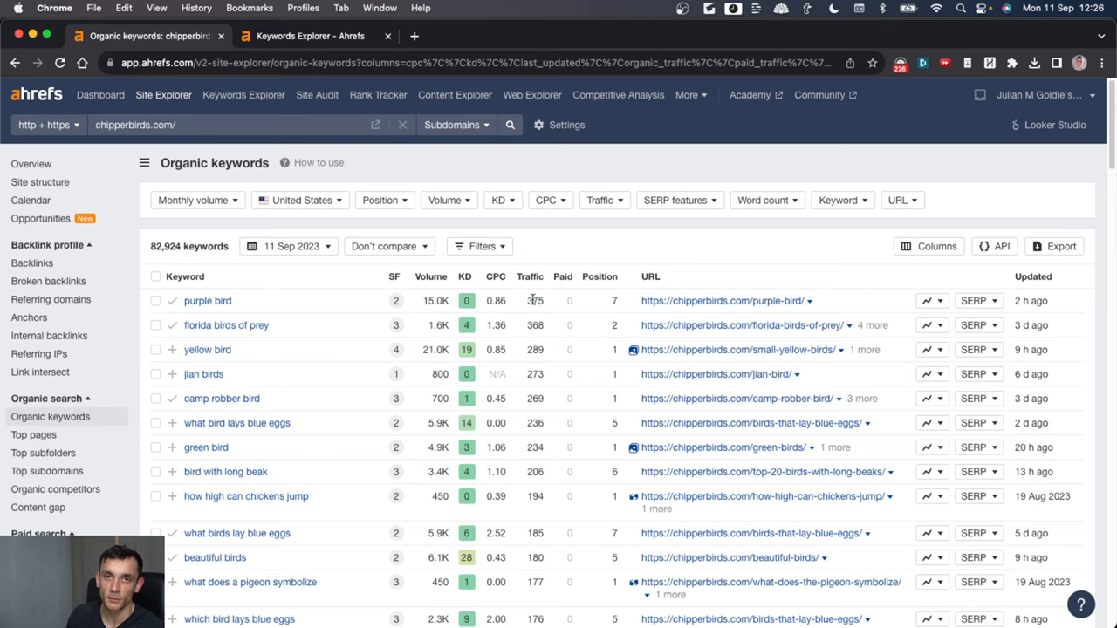
Step: Show the purple bird overview: difficulty 0, 8.1K US volume, 11K global volume
click(206, 300)
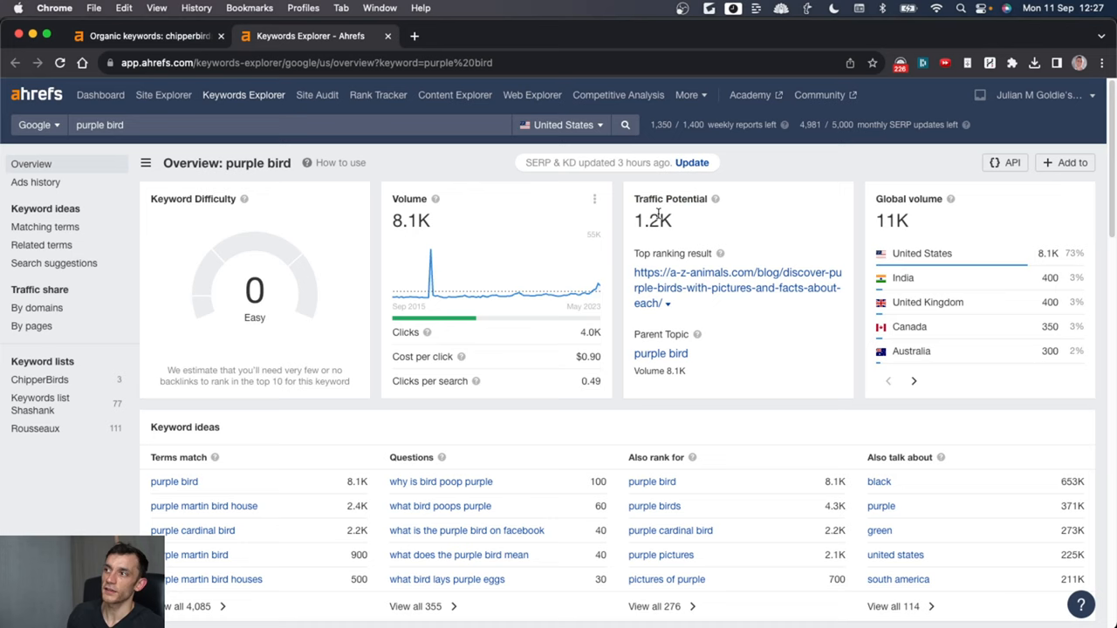
mouse_move(672, 228)
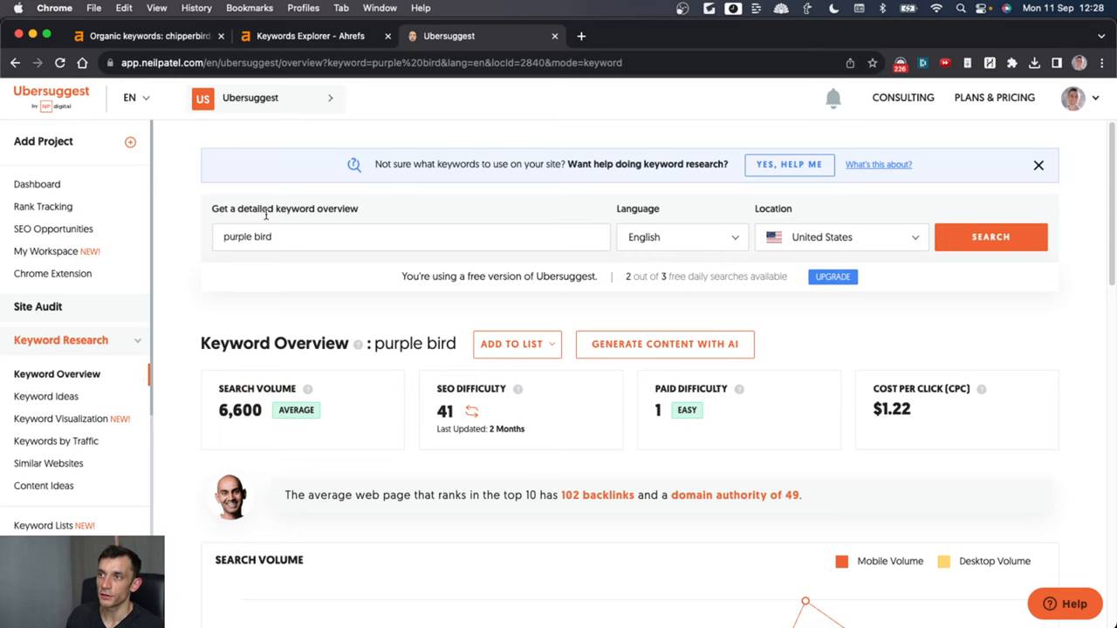
Step: Review purple bird's Ubersuggest metrics and content ideas, then return to the Ahrefs organic keywords report
scroll(down, 3)
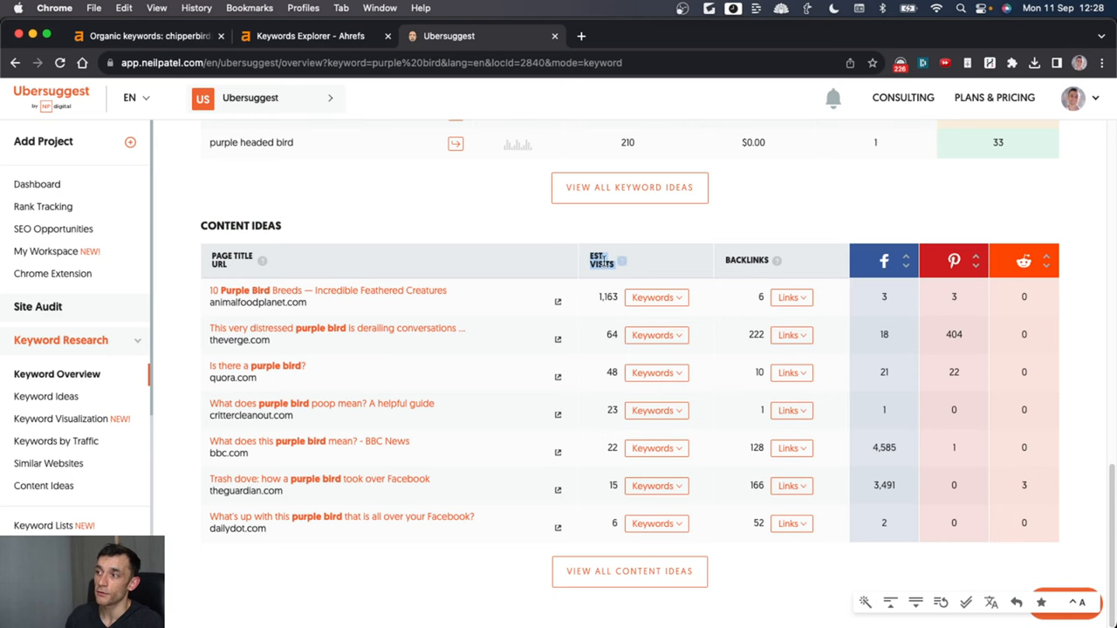
click(149, 35)
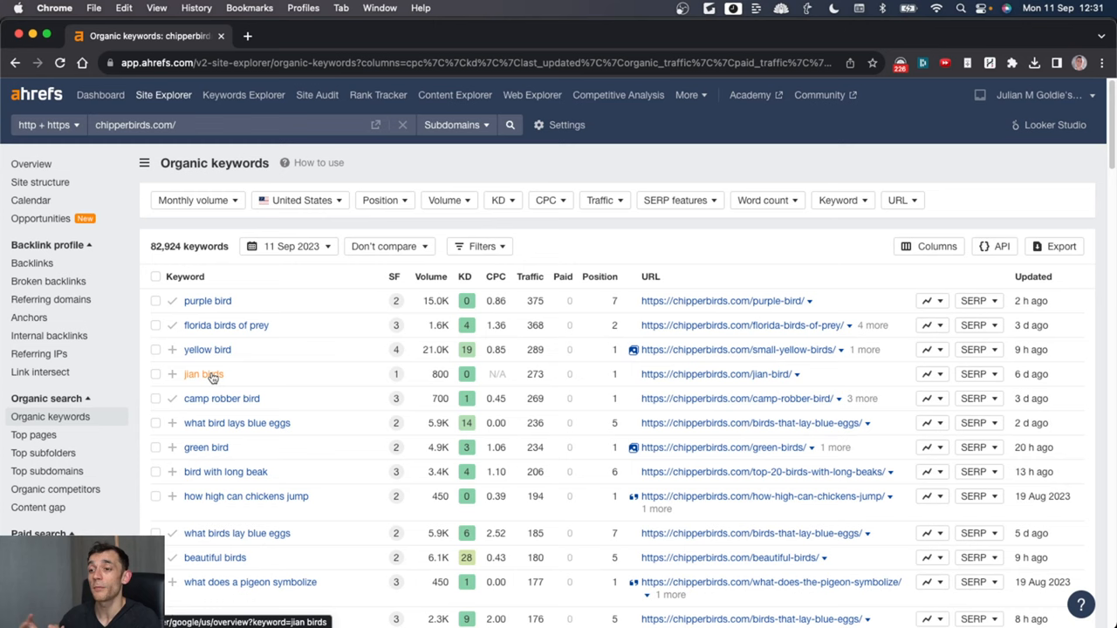
Step: Look up jian birds in Keywords Explorer, then review the SERP overview for black chicken eggs
click(202, 373)
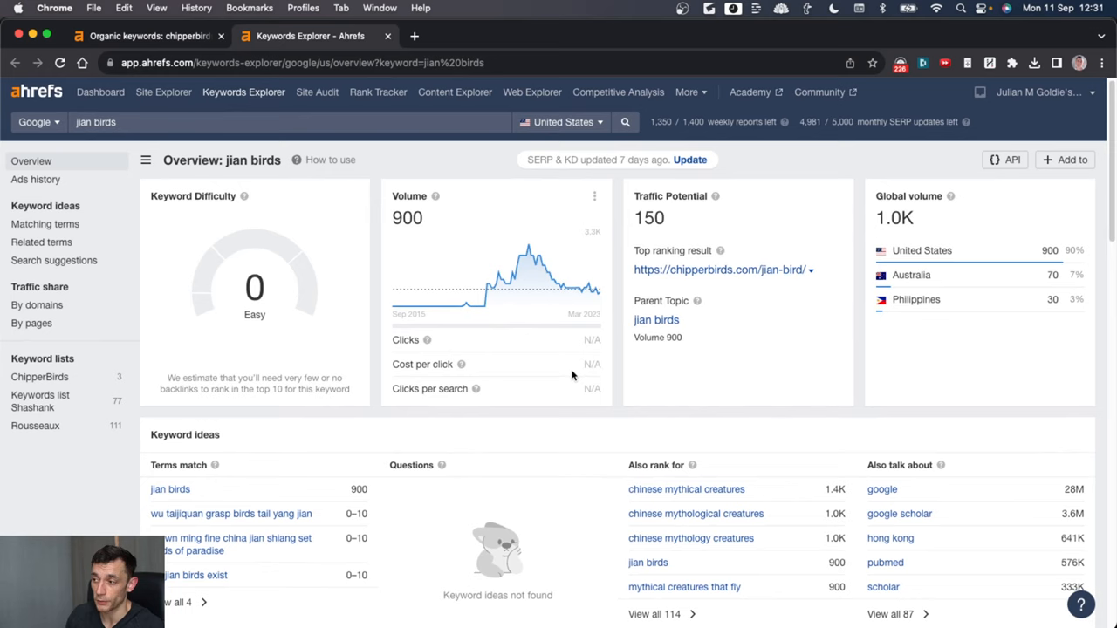
scroll(down, 3)
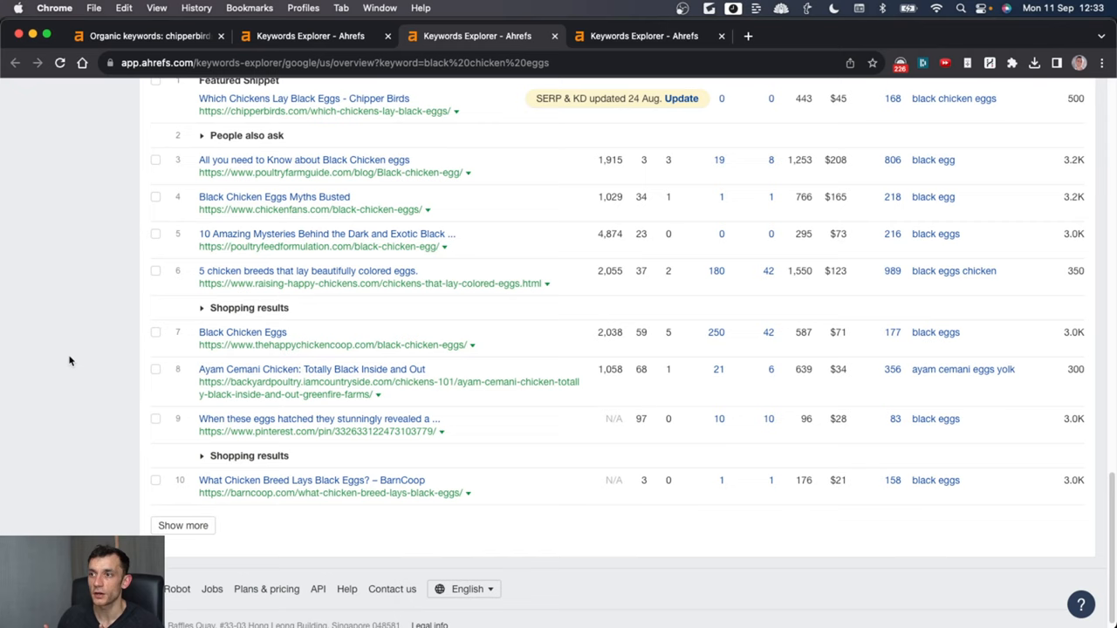
mouse_move(89, 387)
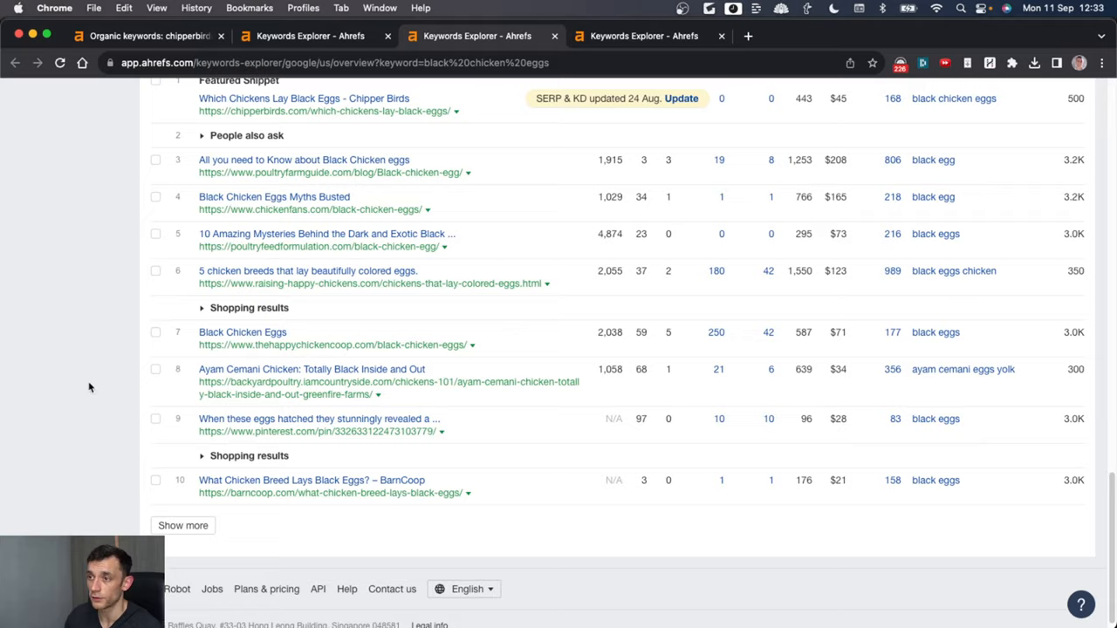
scroll(down, 3)
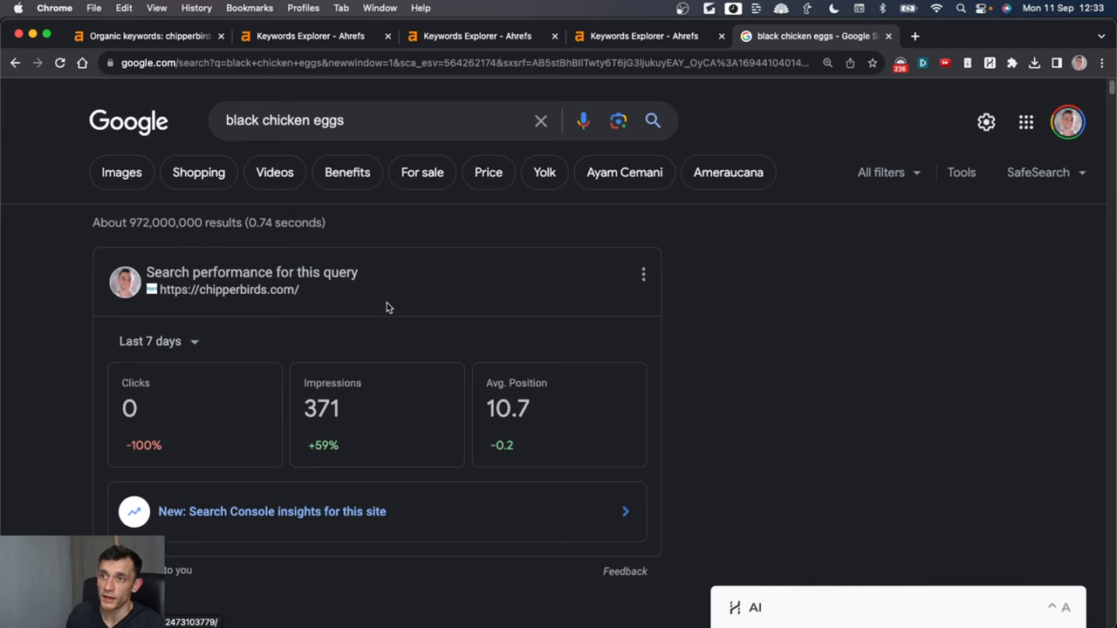
Step: Replace the Google query with site:pinterest.com to restrict results to Pinterest pages
text(site:pinterest.com intitle:)
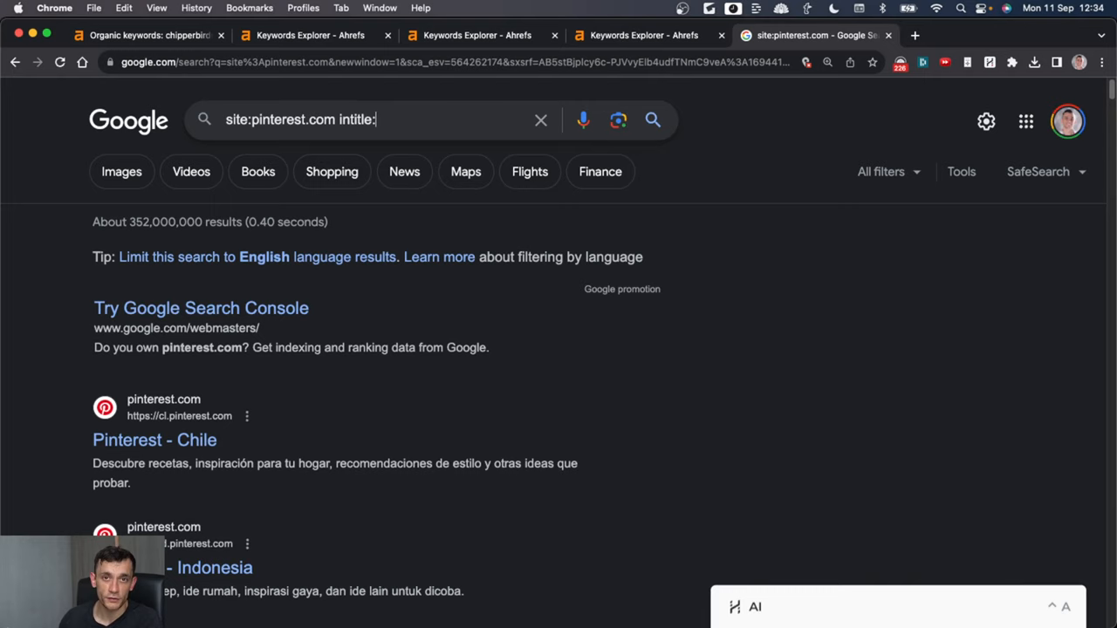
Step: Search site:pinterest.com intitle:birds and inspect a Pinterest result before moving to the birds-wake-up query
text(birdsa)
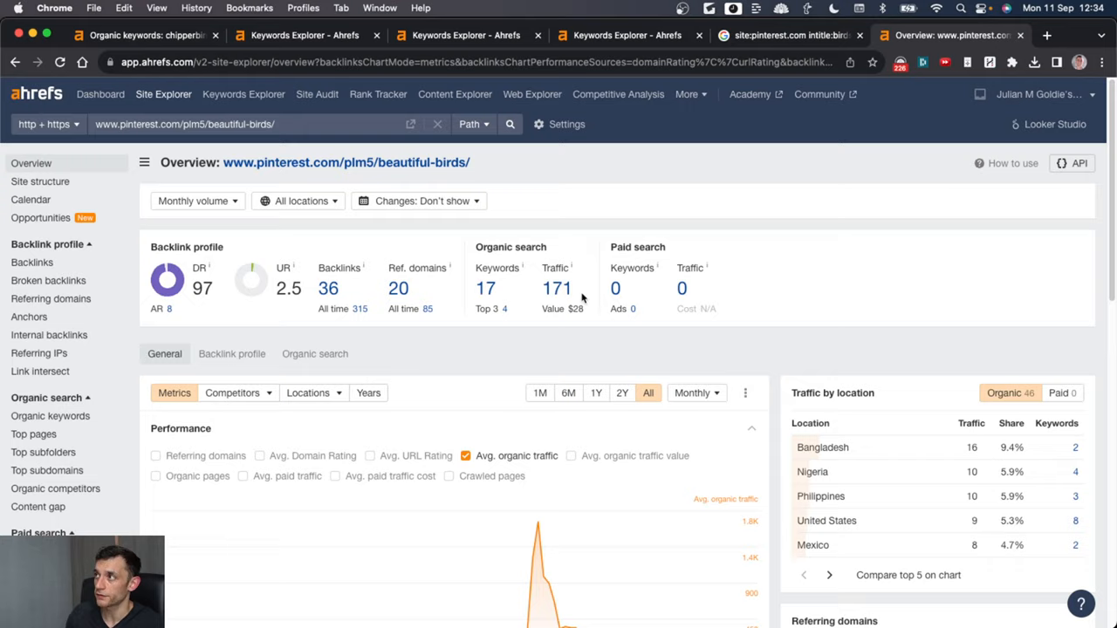
click(785, 35)
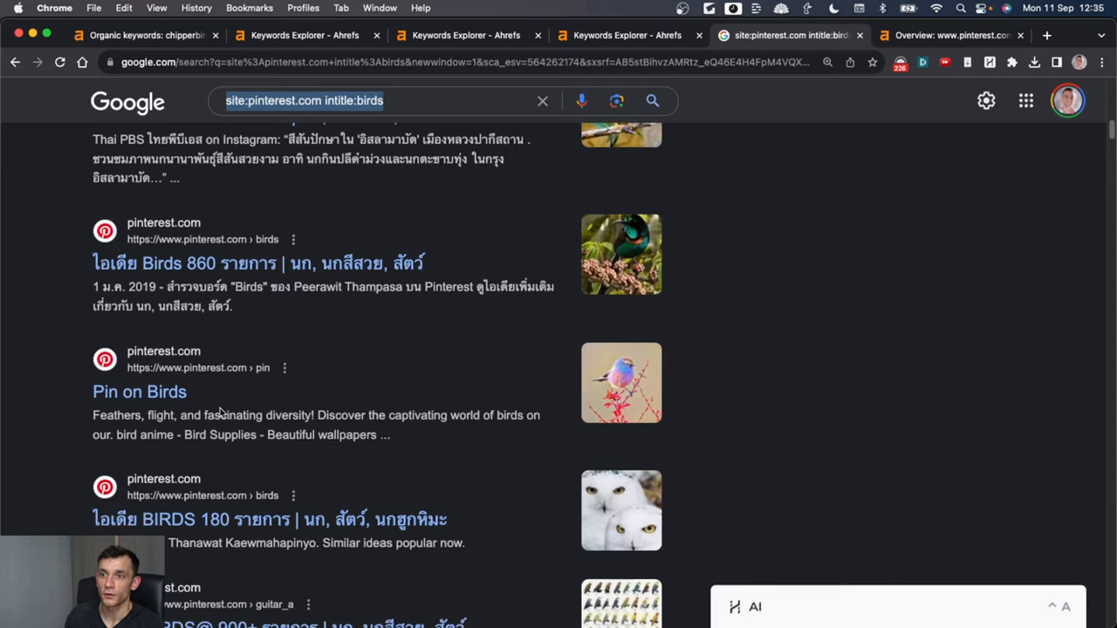
right_click(195, 238)
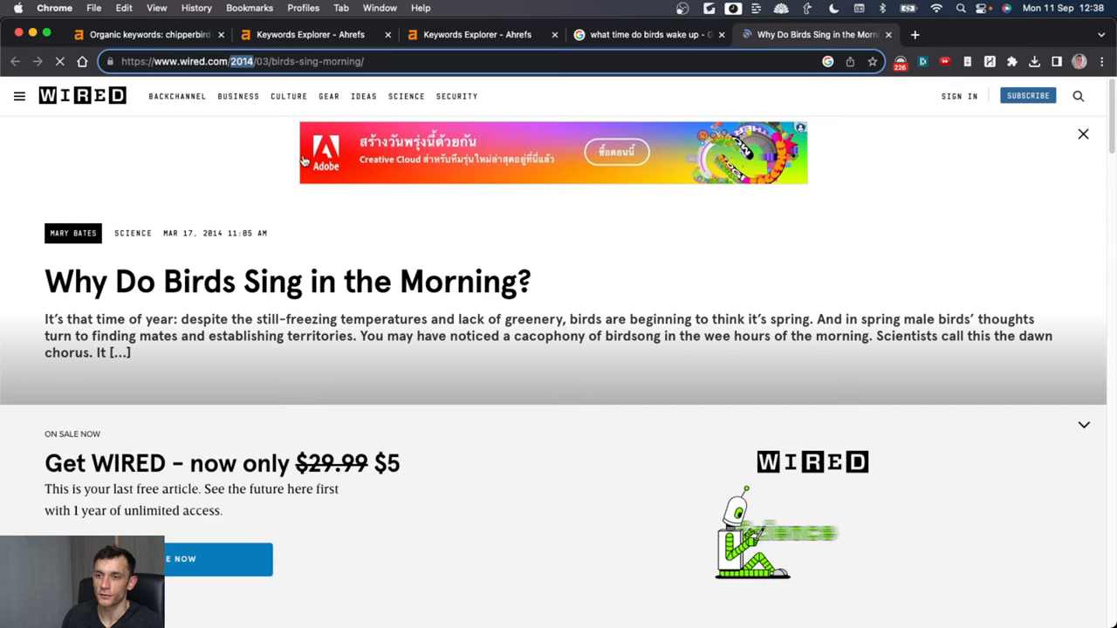
Step: Review the what time do birds wake up overview and Wired's ranking article, then return to chipperbirds.com's keywords
click(475, 35)
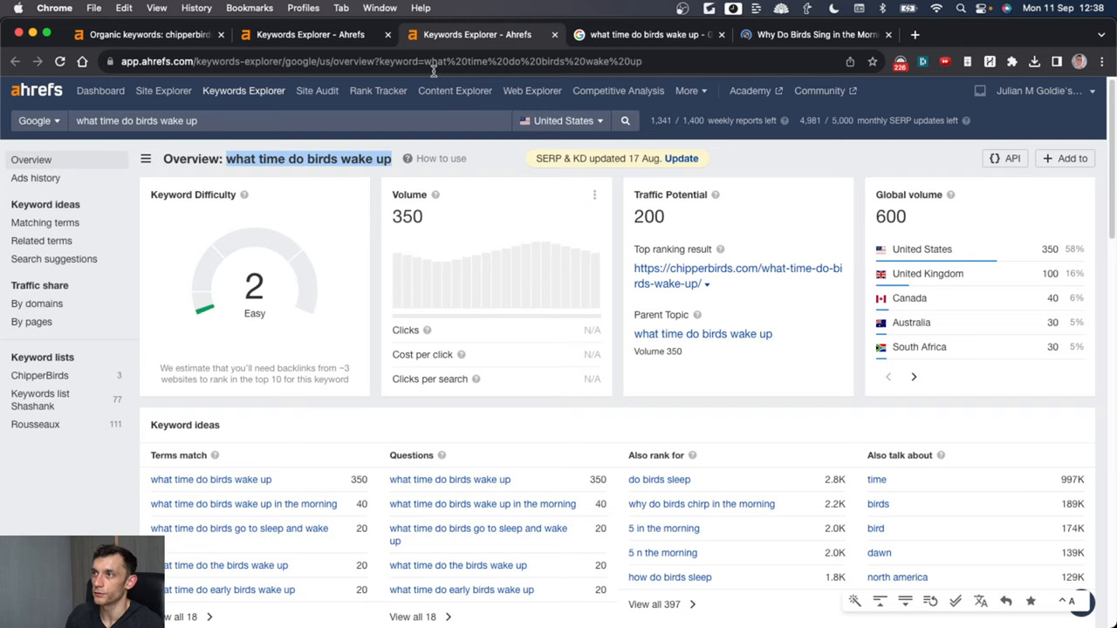
scroll(down, 3)
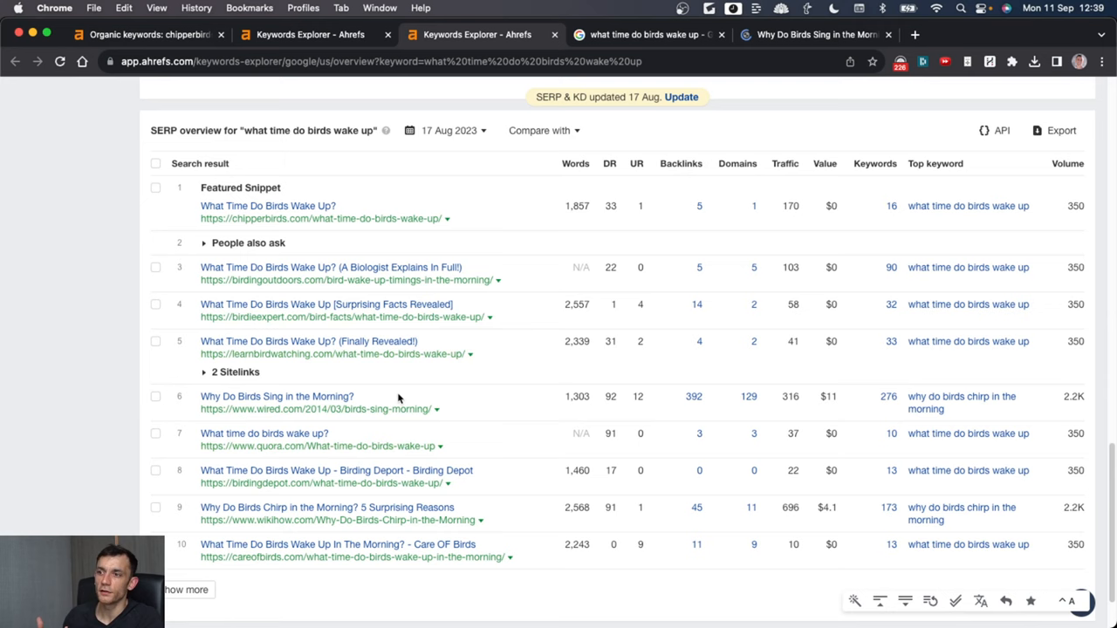
mouse_move(376, 401)
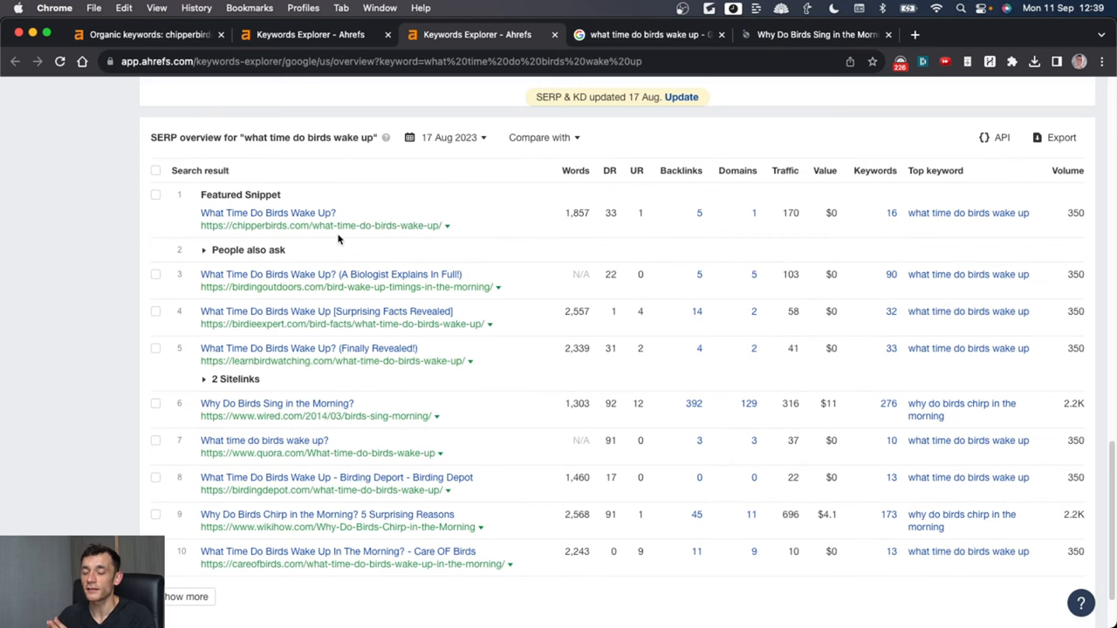
mouse_move(276, 180)
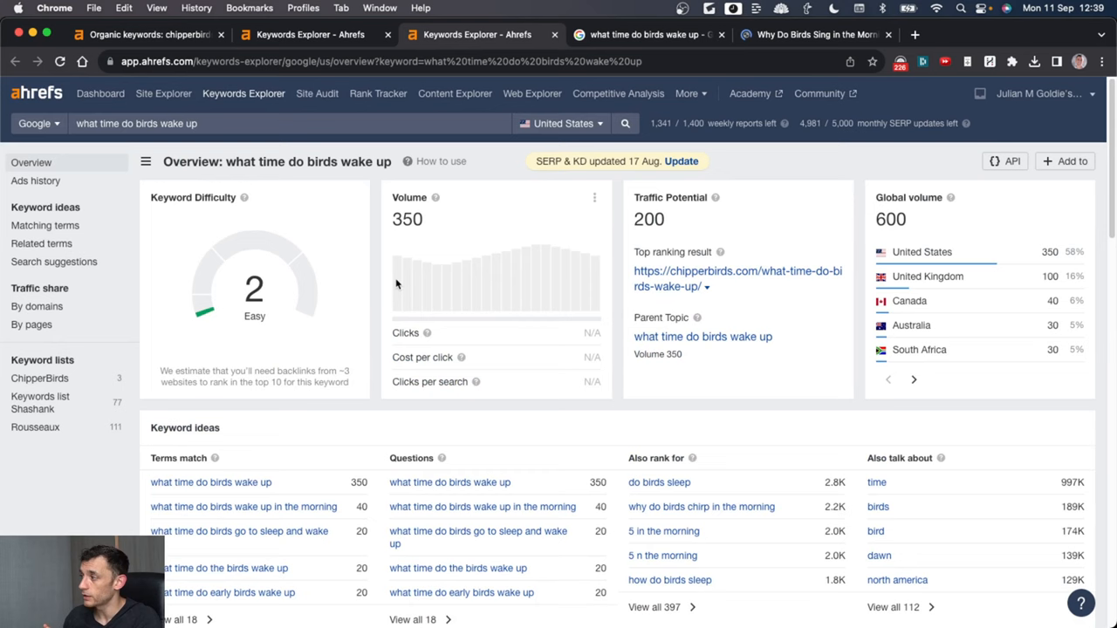
click(811, 35)
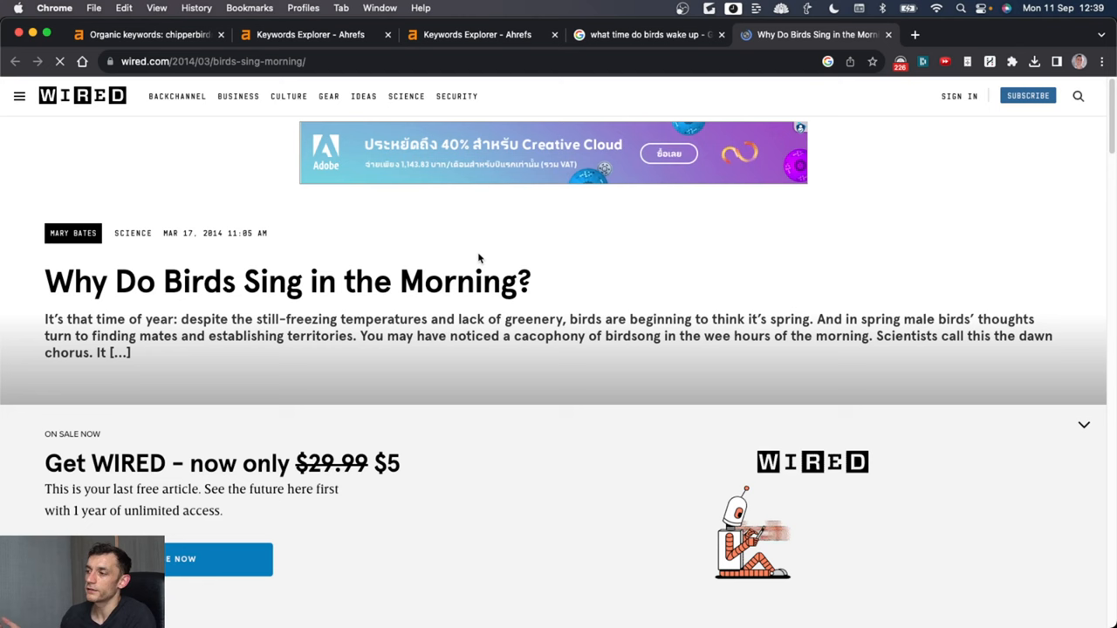
click(478, 35)
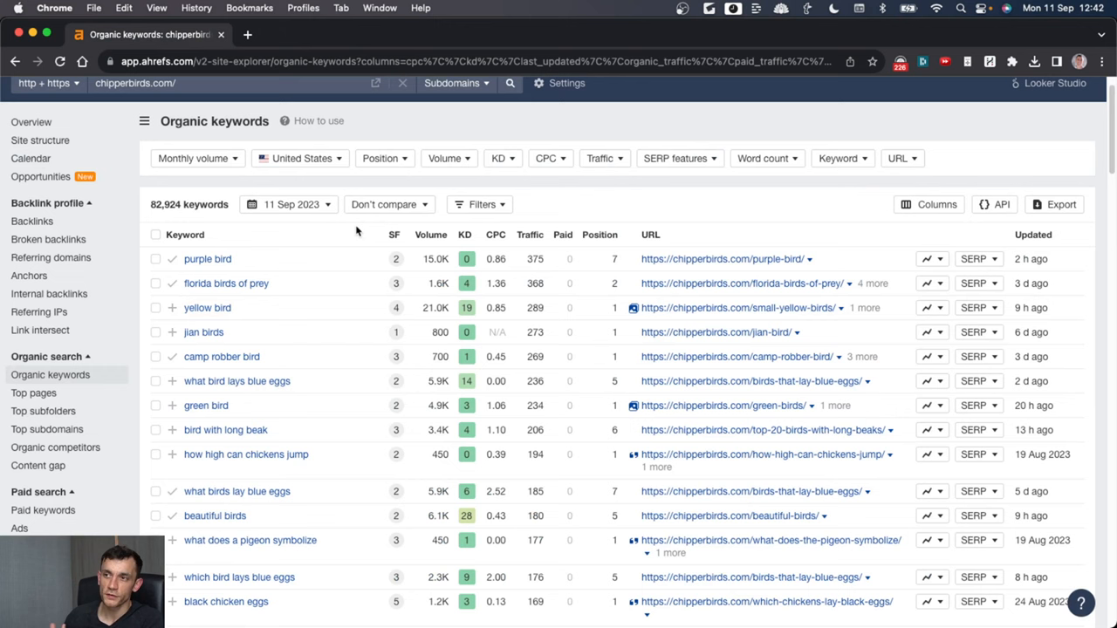
Step: Review purple bird's SERP overview of the top ten ranking pages in Keywords Explorer
click(203, 331)
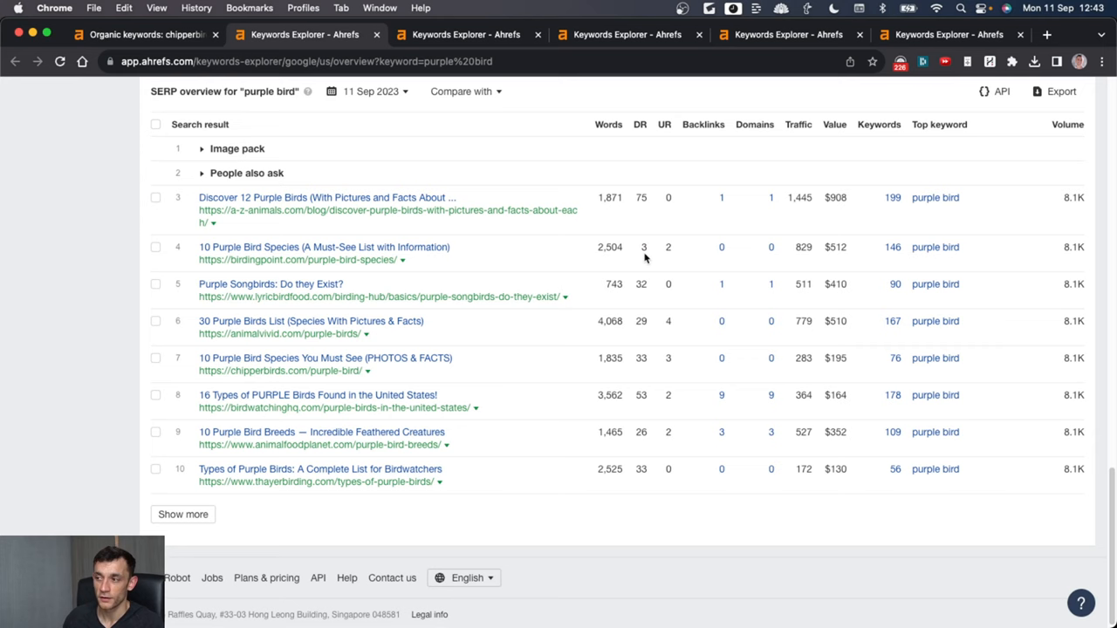
scroll(down, 3)
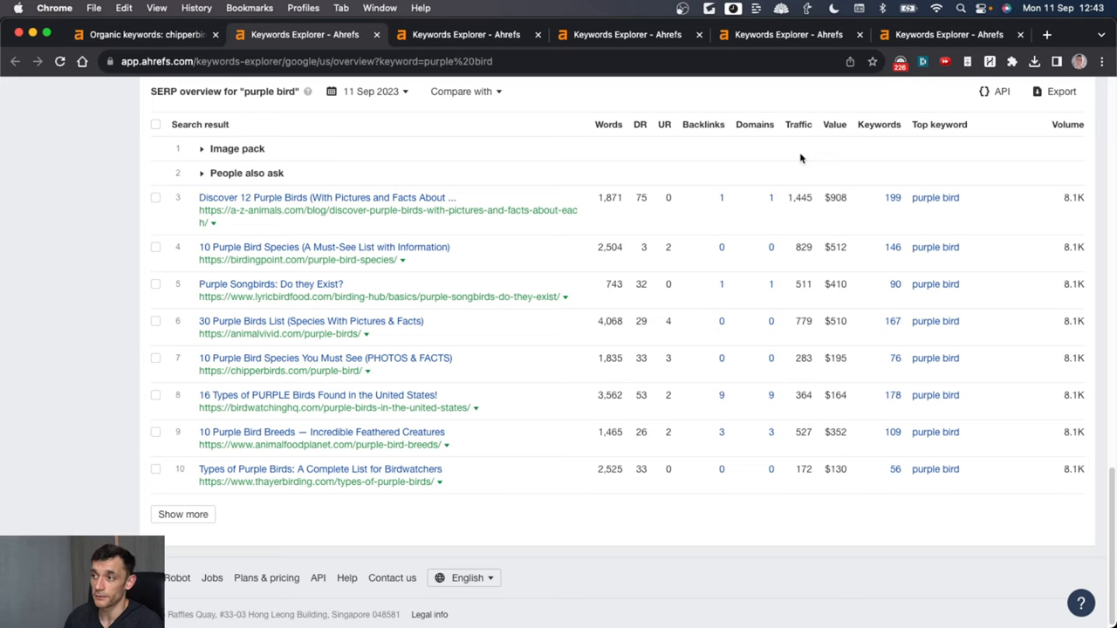
mouse_move(715, 312)
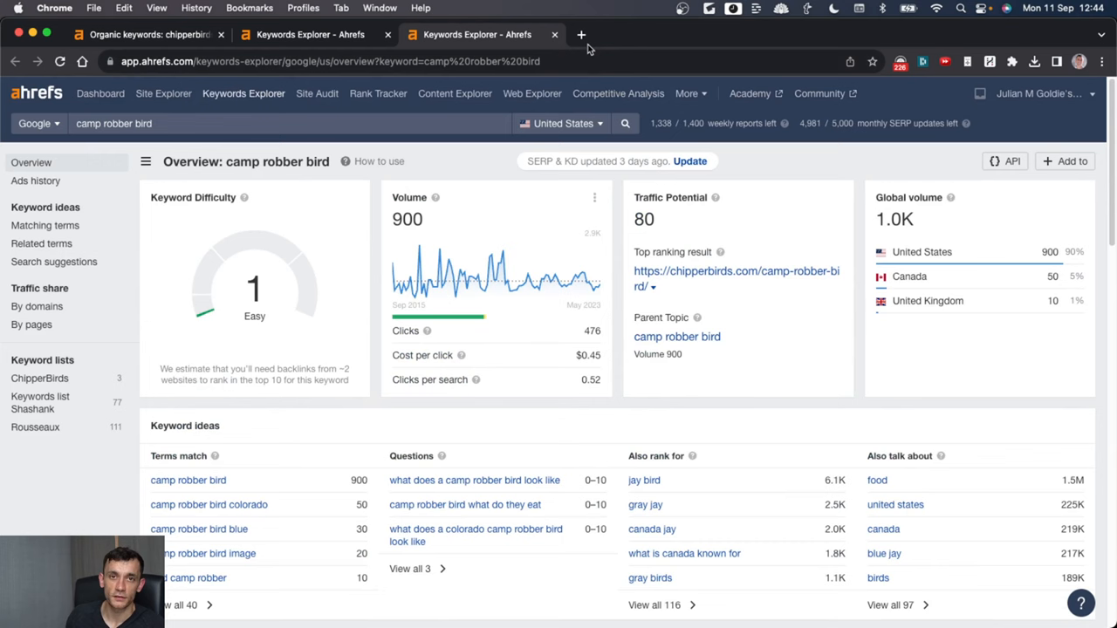
Step: Scroll camp robber bird's matching terms before loading Semrush's Keyword Overview for birds
scroll(down, 3)
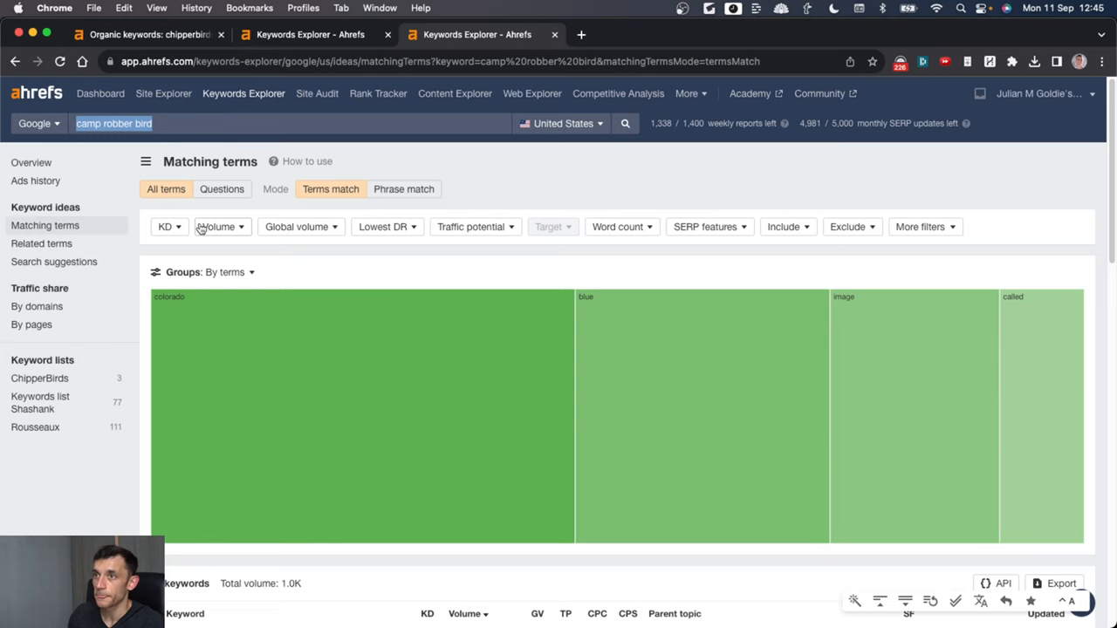
scroll(down, 3)
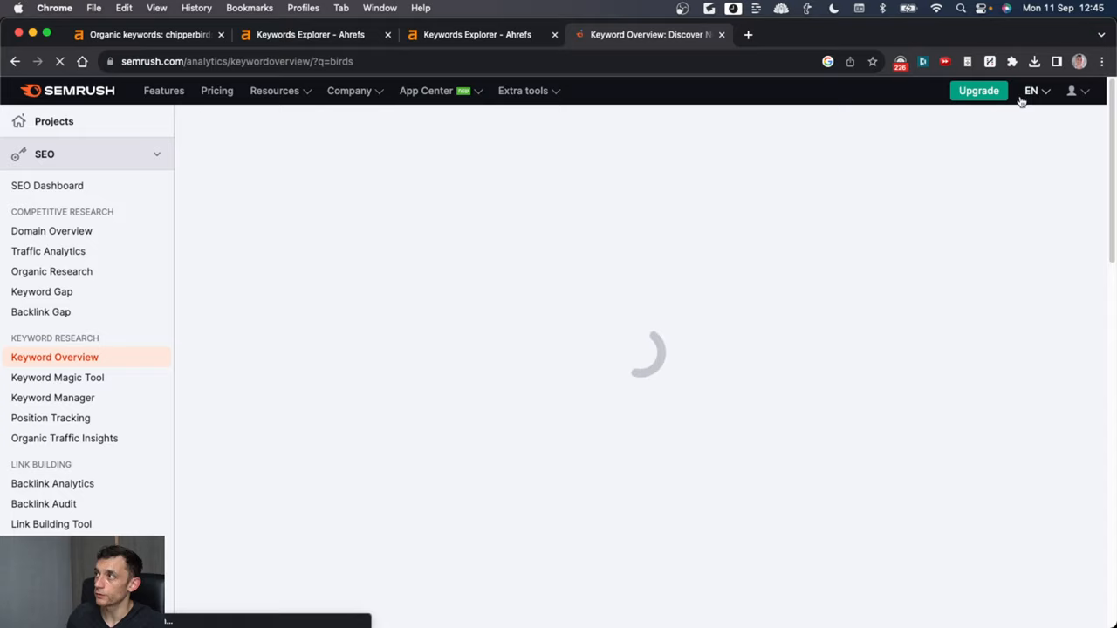
Step: Review Semrush's bird whistle overview (2.4K volume, 4% difficulty) against Ahrefs, then return to chipperbirds.com's organic keywords
click(283, 269)
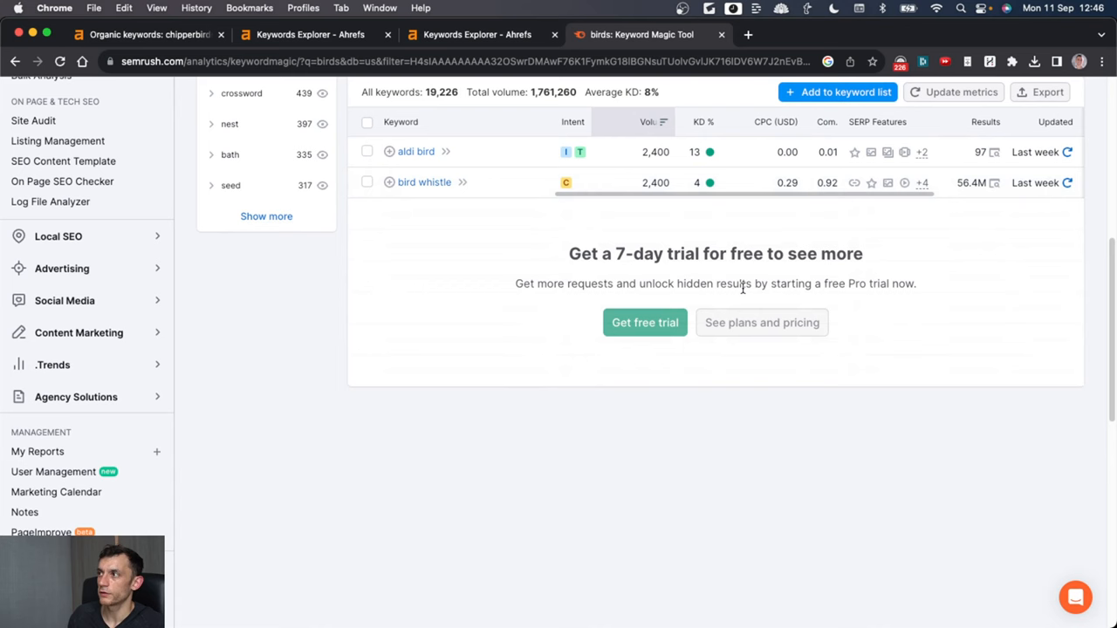
click(426, 182)
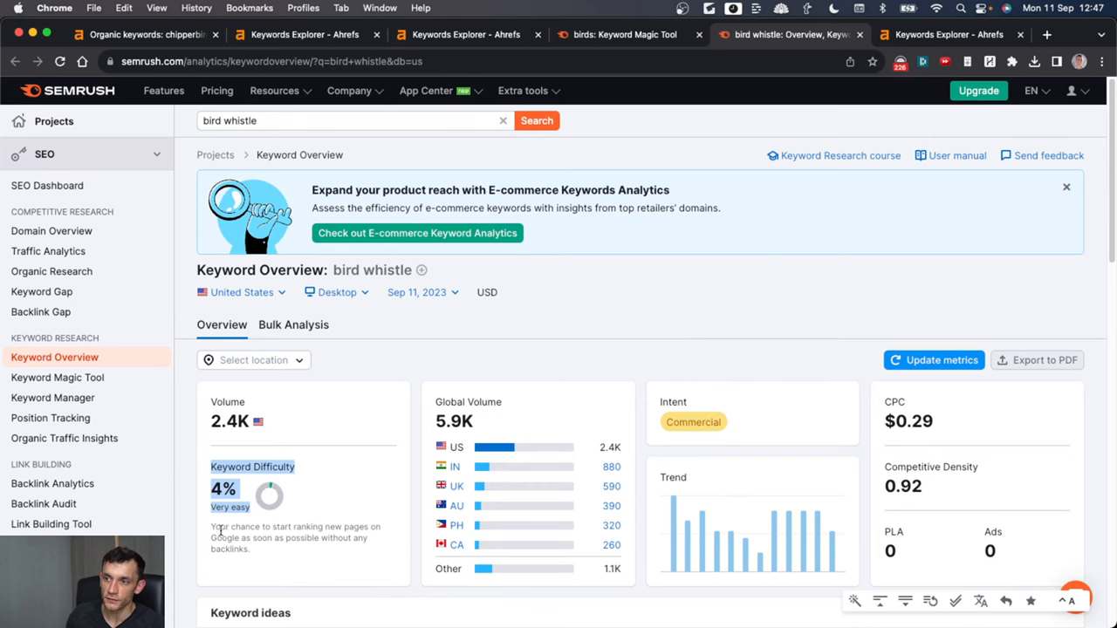
click(946, 35)
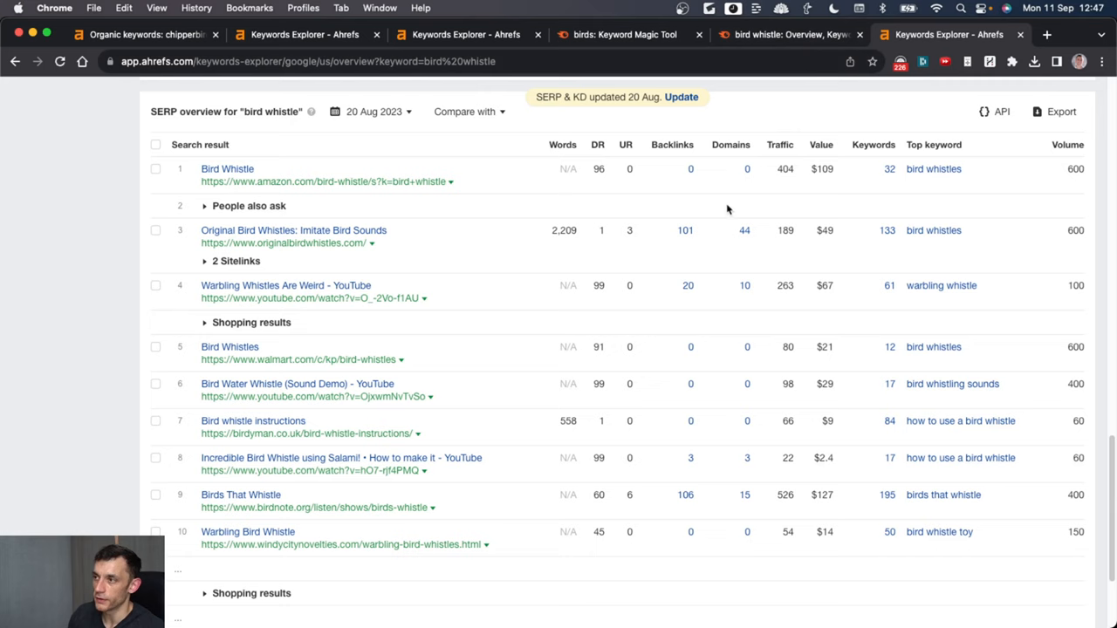
double_click(600, 420)
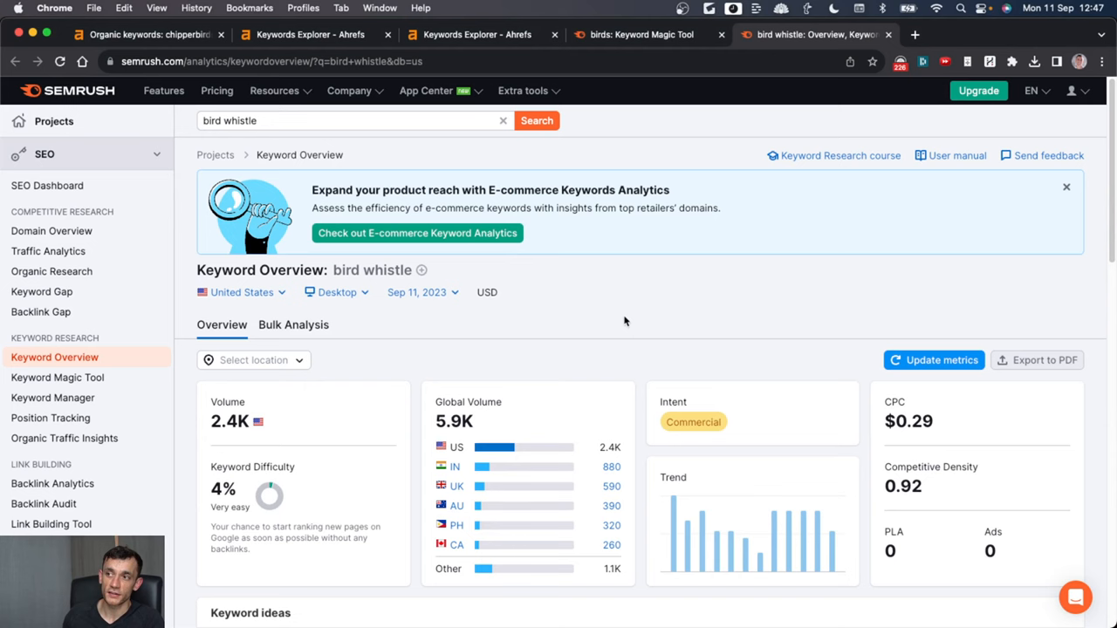
click(149, 35)
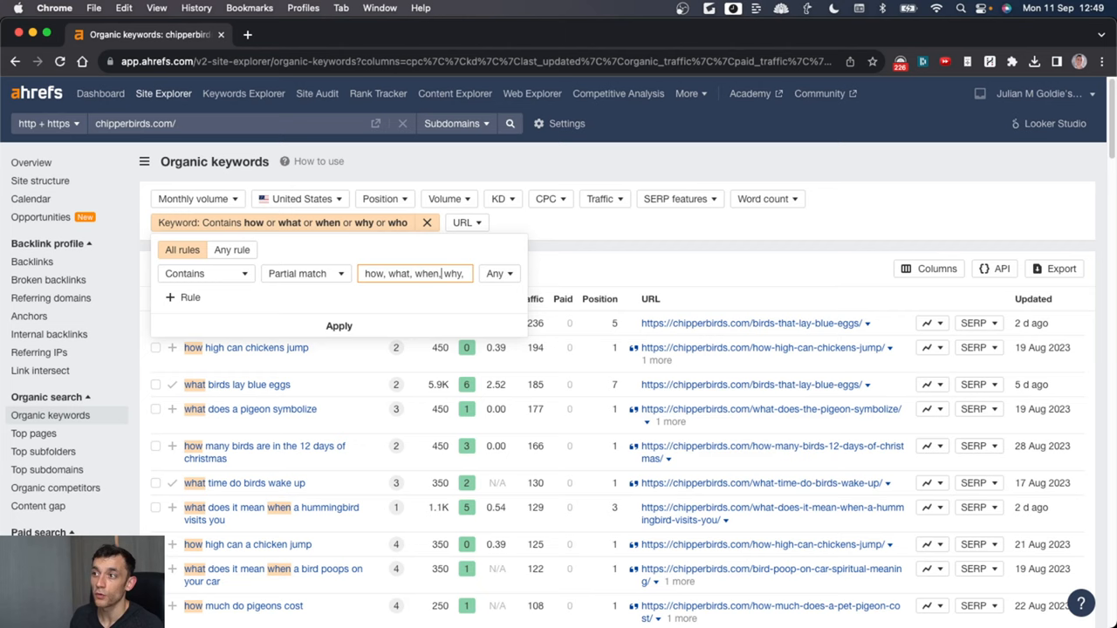
Step: Apply the how/what/when/why/who filter, narrowing chipperbirds.com's keywords to 21,462 questions
click(339, 326)
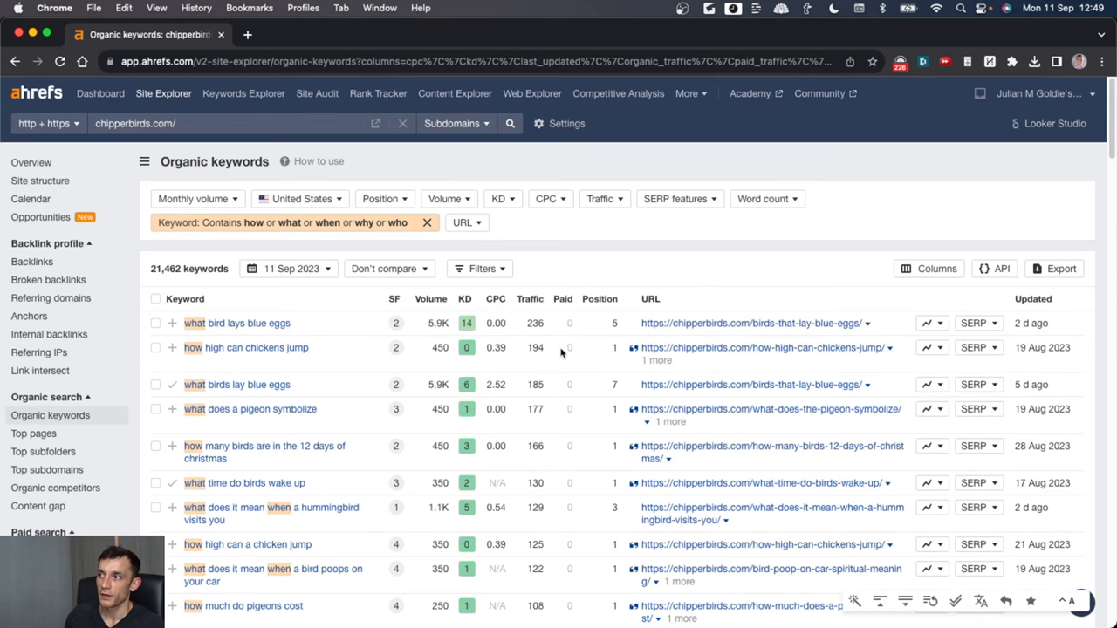
mouse_move(40, 370)
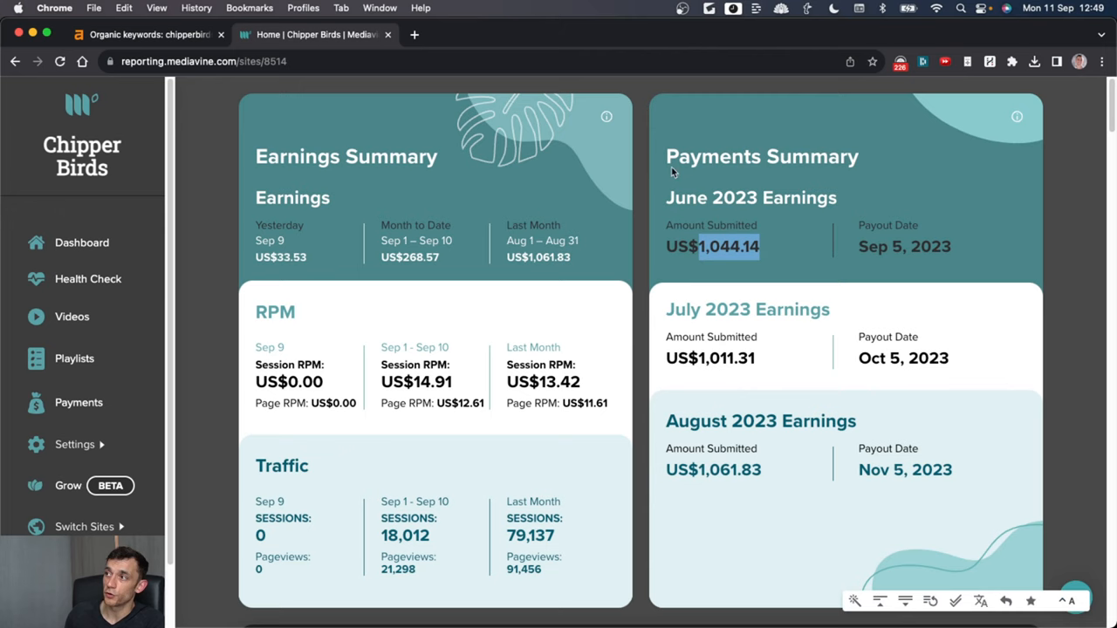
click(147, 35)
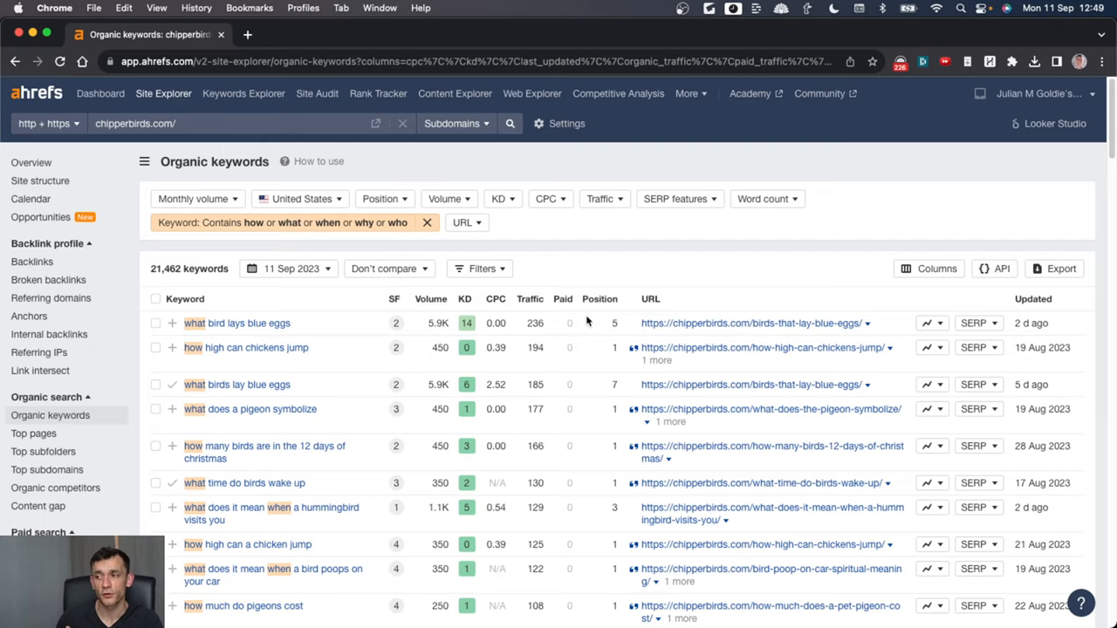
scroll(down, 3)
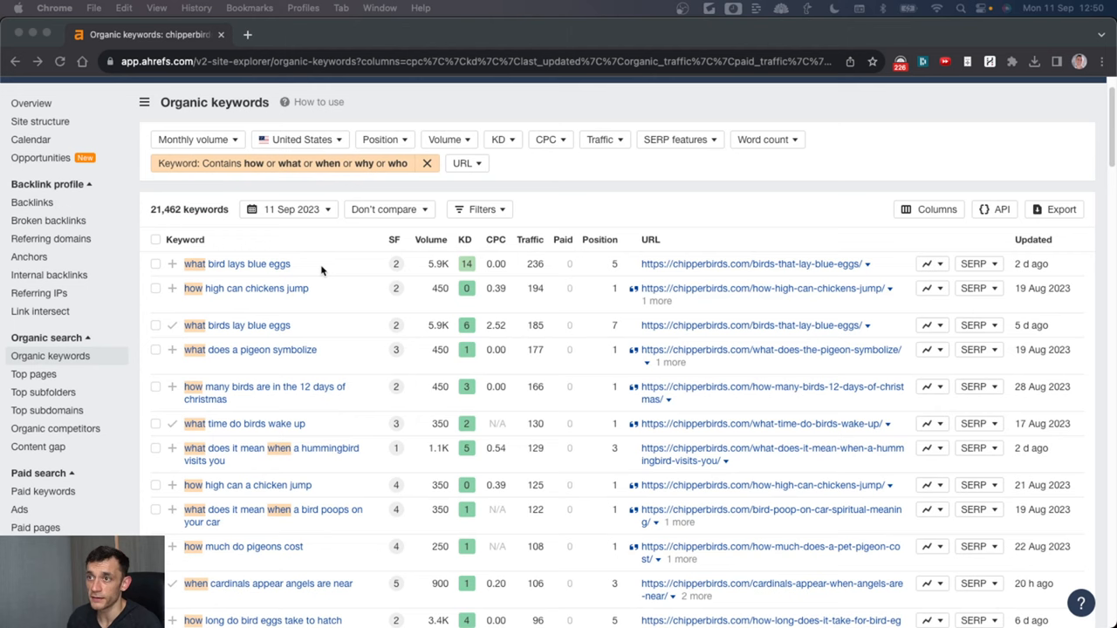
mouse_move(225, 253)
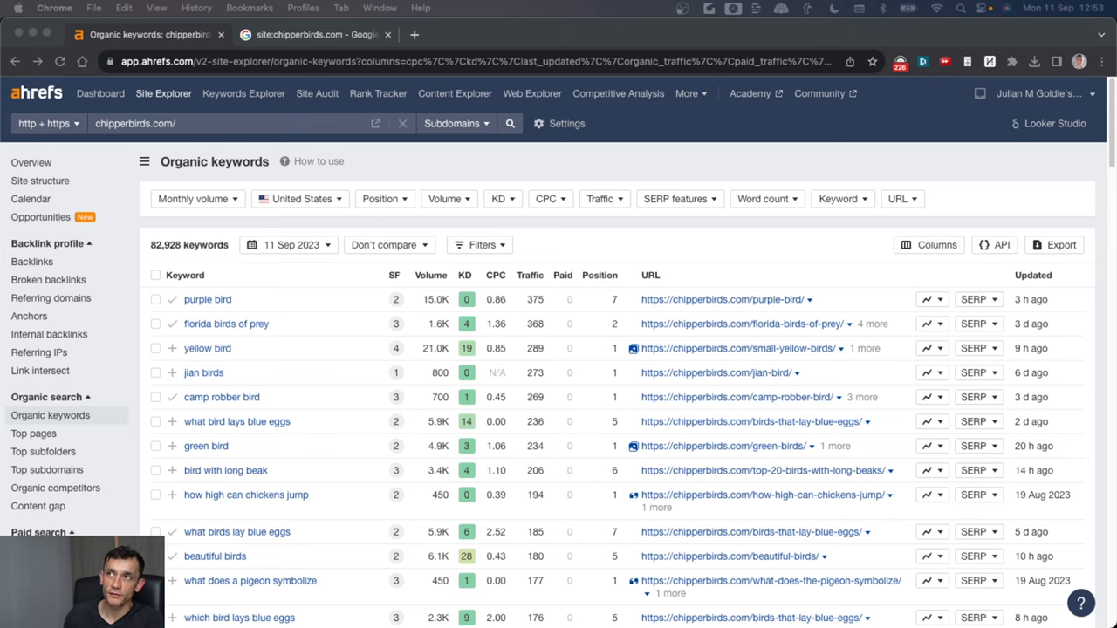
mouse_move(367, 265)
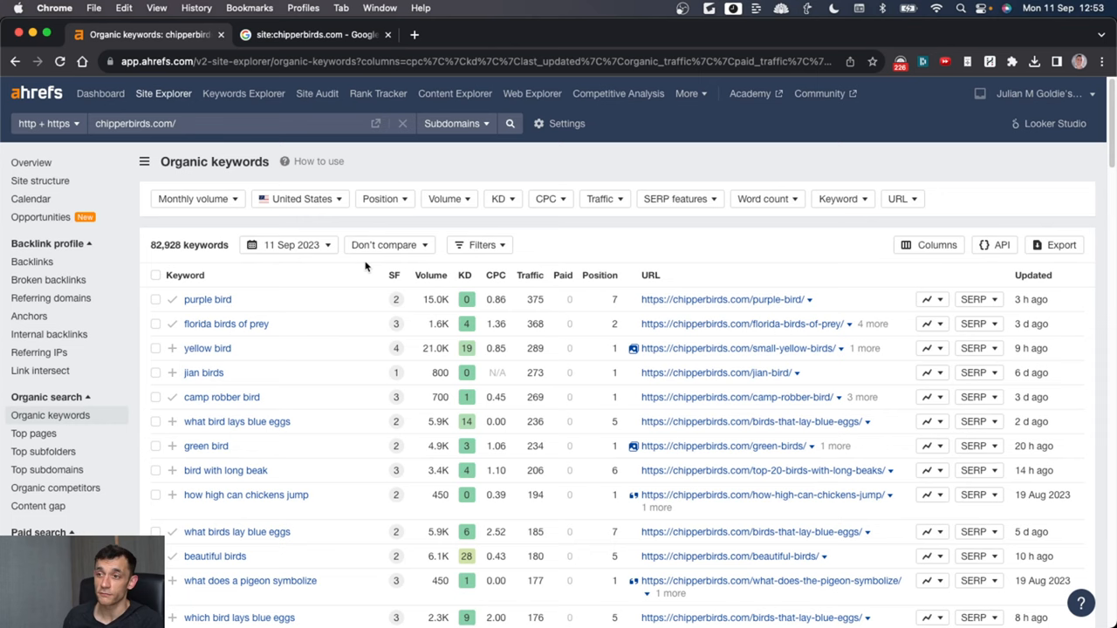
mouse_move(248, 353)
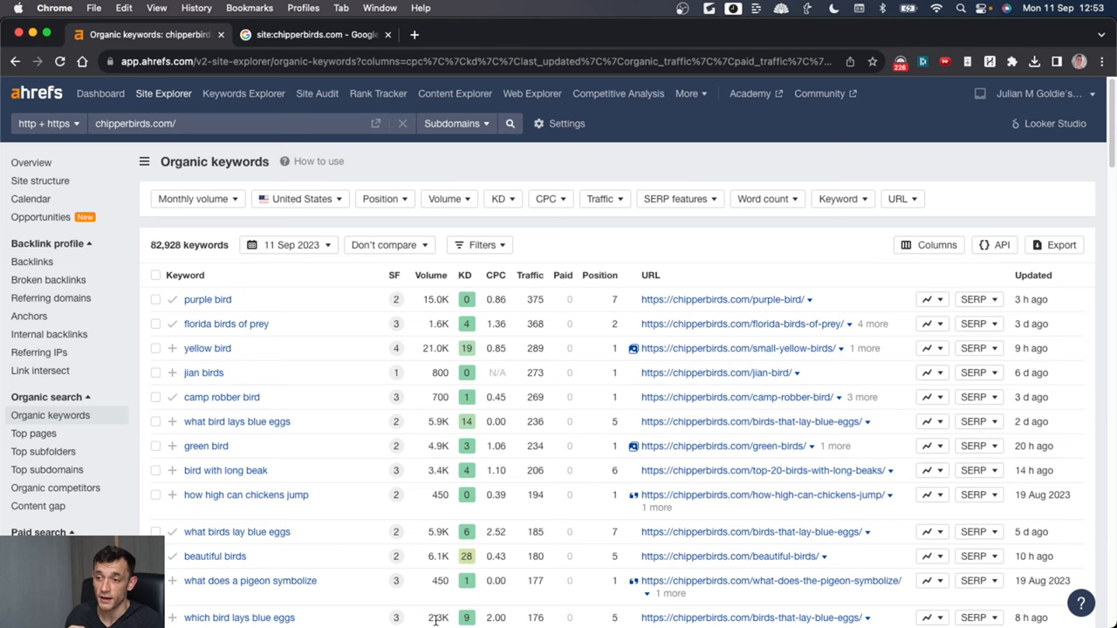
mouse_move(227, 323)
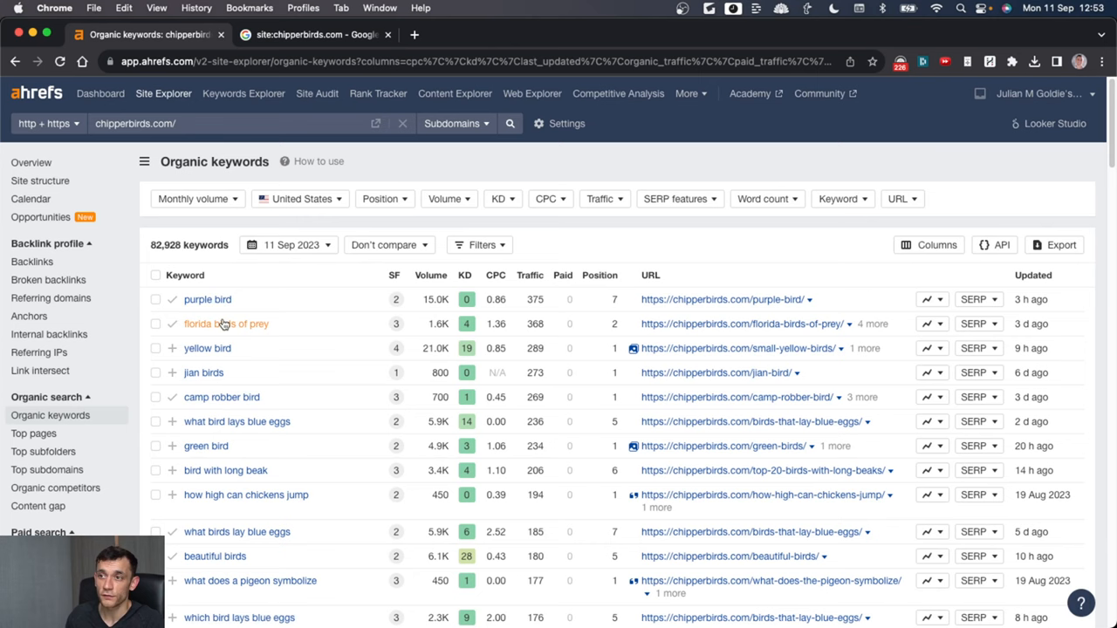
click(155, 398)
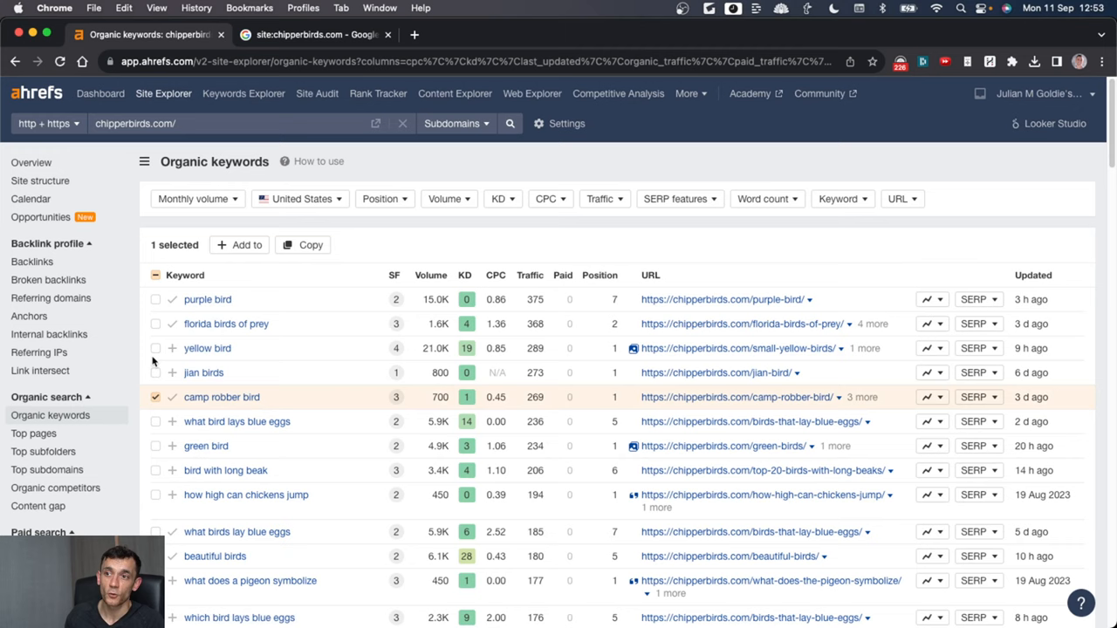
Step: Select the fifth bird keyword and switch to Google's site:chipperbirds.com intitle:bird results (about 872)
click(155, 300)
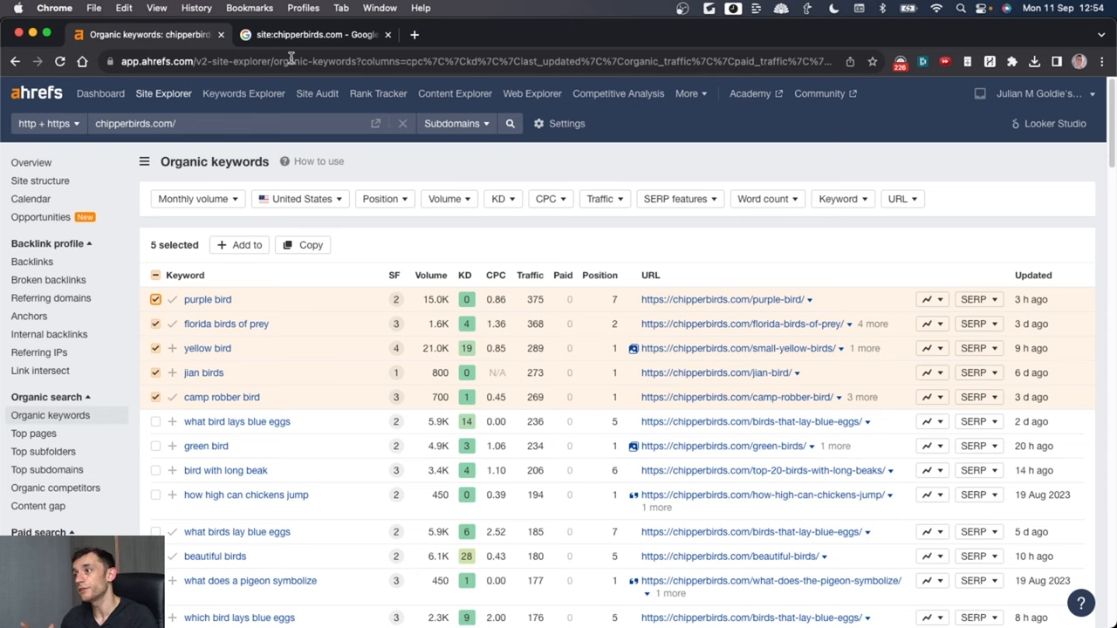
click(315, 35)
text(site:chipperbirds.com intitle:bird)
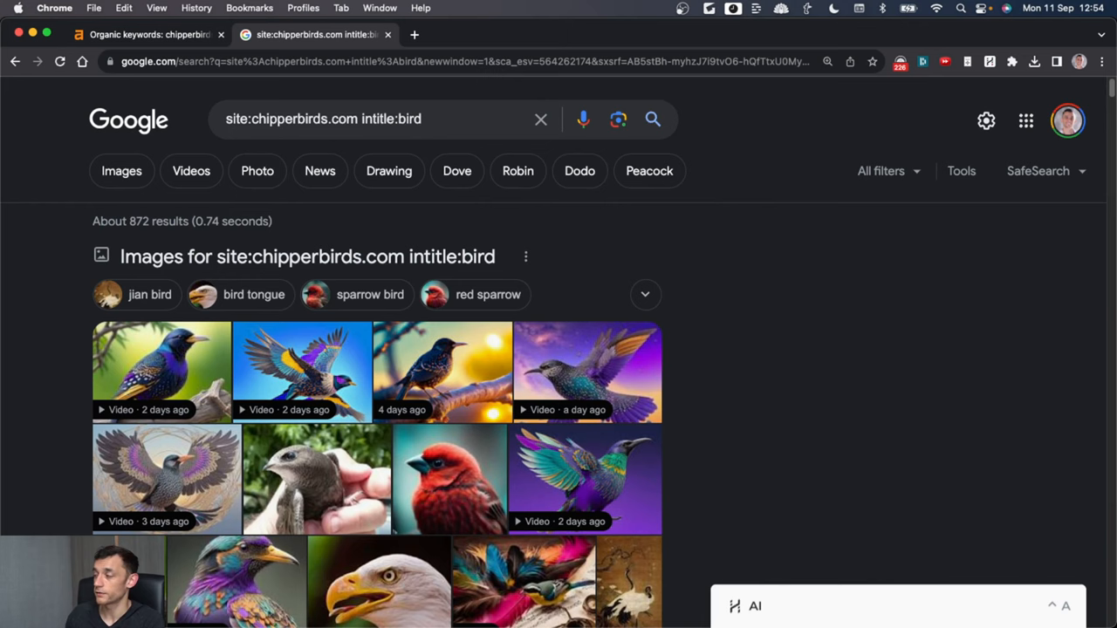
Step: Return to the Ahrefs organic keywords list with the five keywords still selected
click(143, 35)
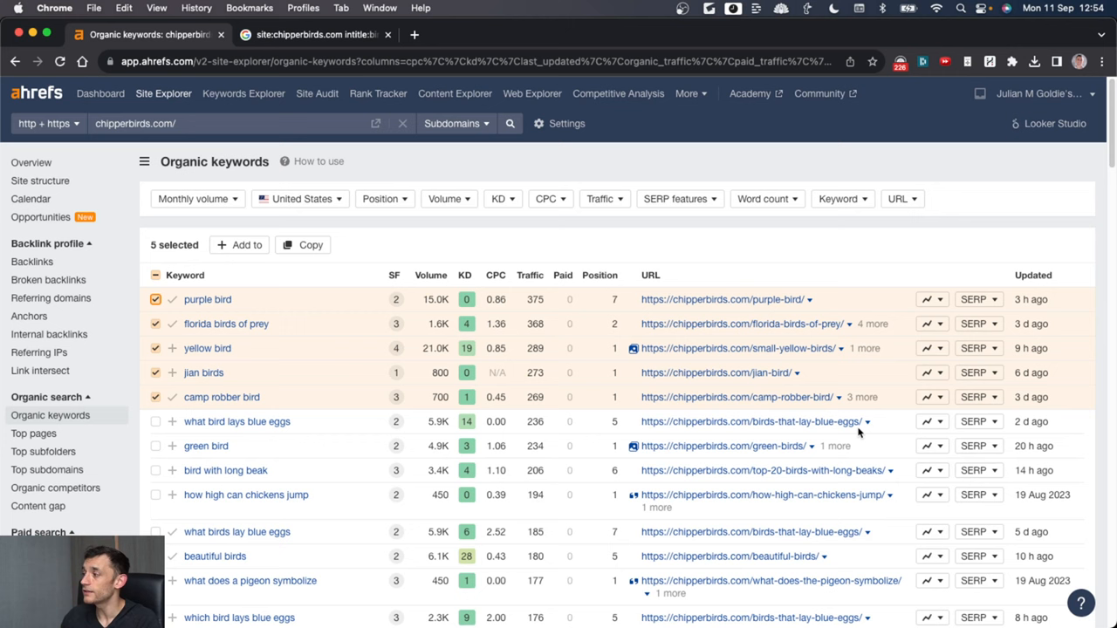
Step: Check Google's site:chipperbirds.com intitle:pigeon results (about 357 pages), then show the Ahrefs overview
right_click(250, 492)
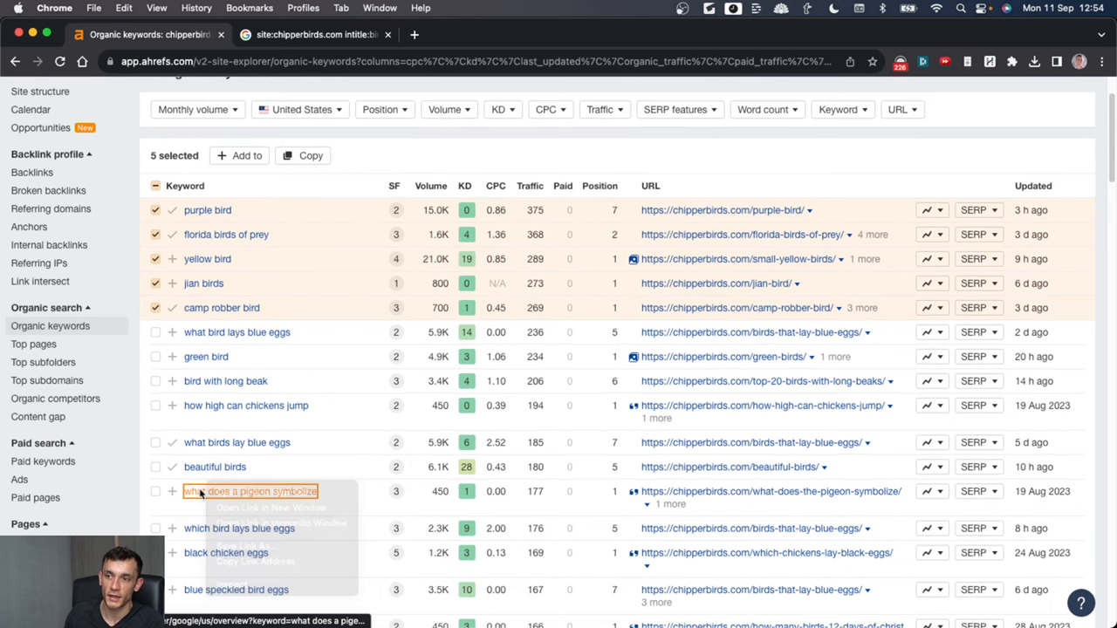
click(314, 35)
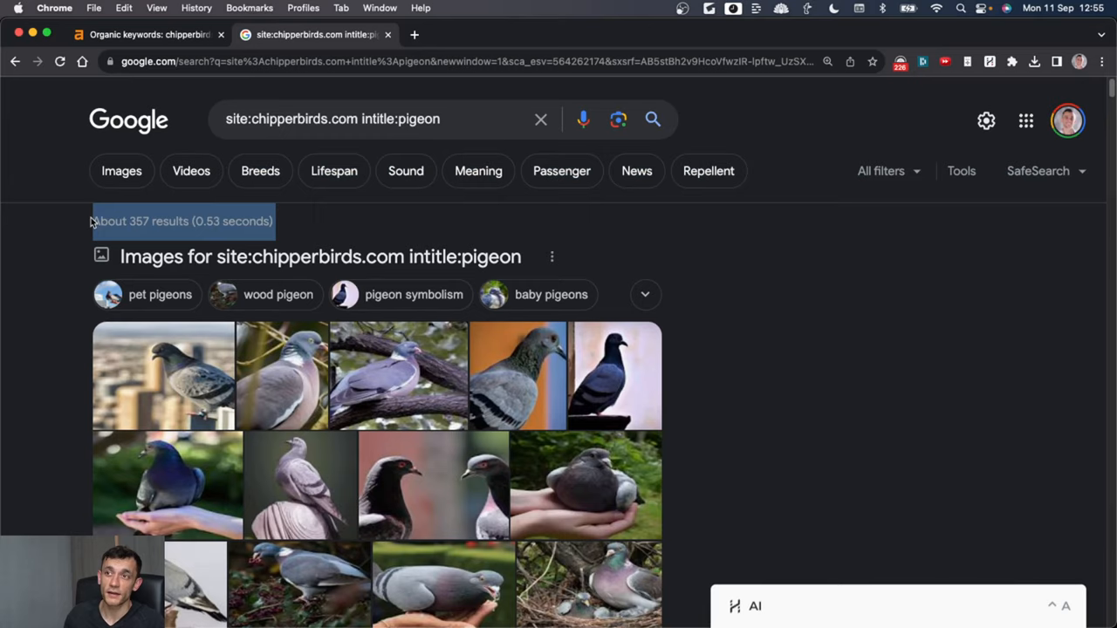
scroll(down, 3)
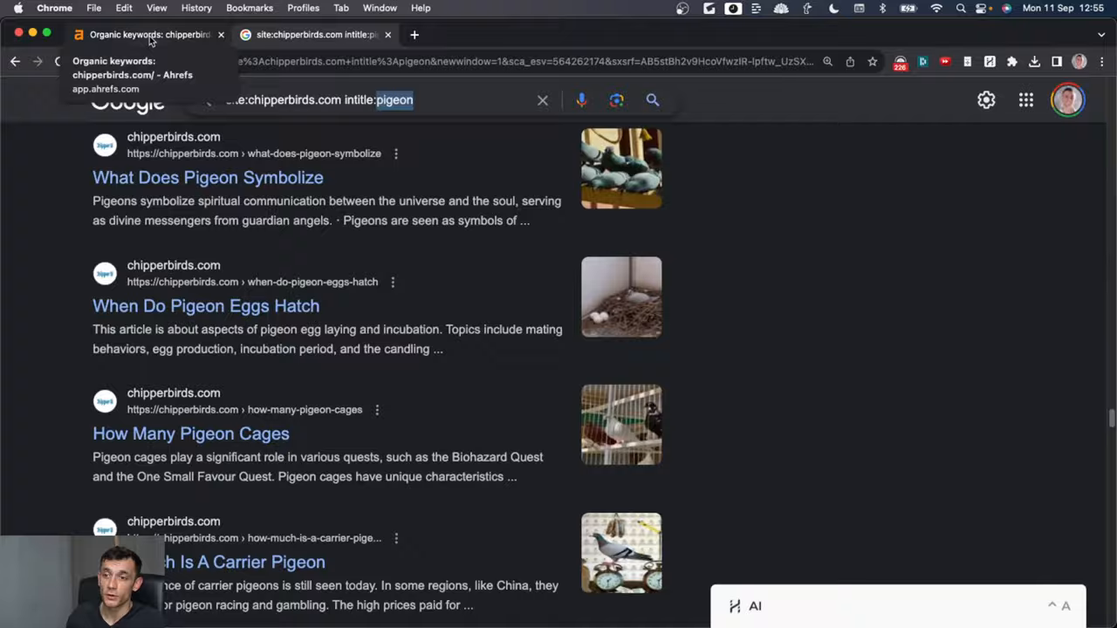
click(148, 35)
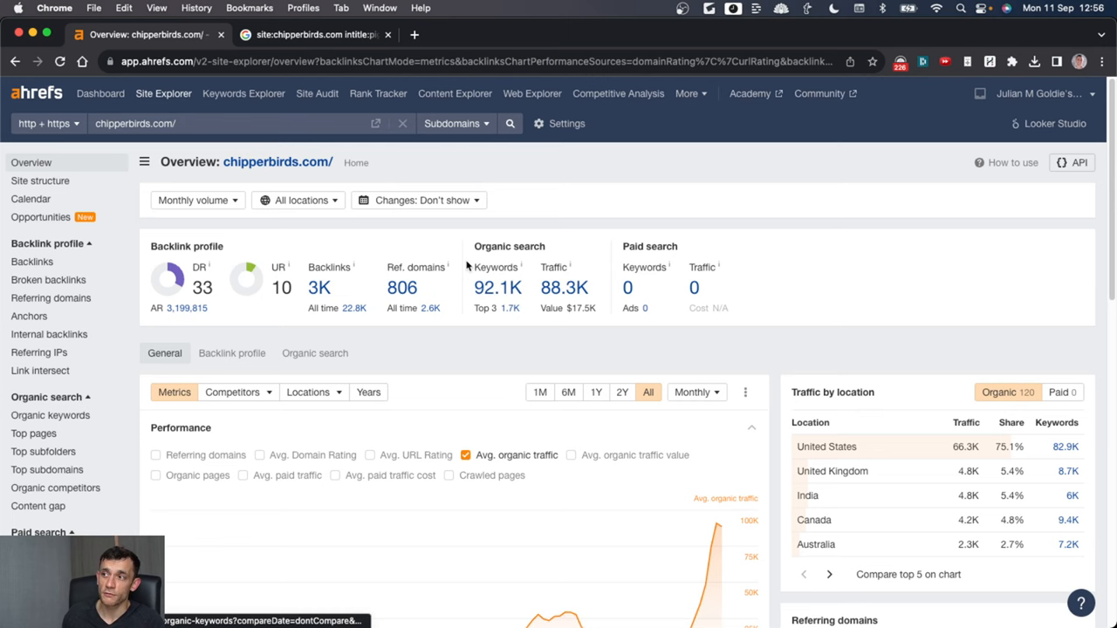
Step: Scroll the chipperbirds.com overview showing DR 33, 92.1K keywords and 88.3K traffic
scroll(down, 3)
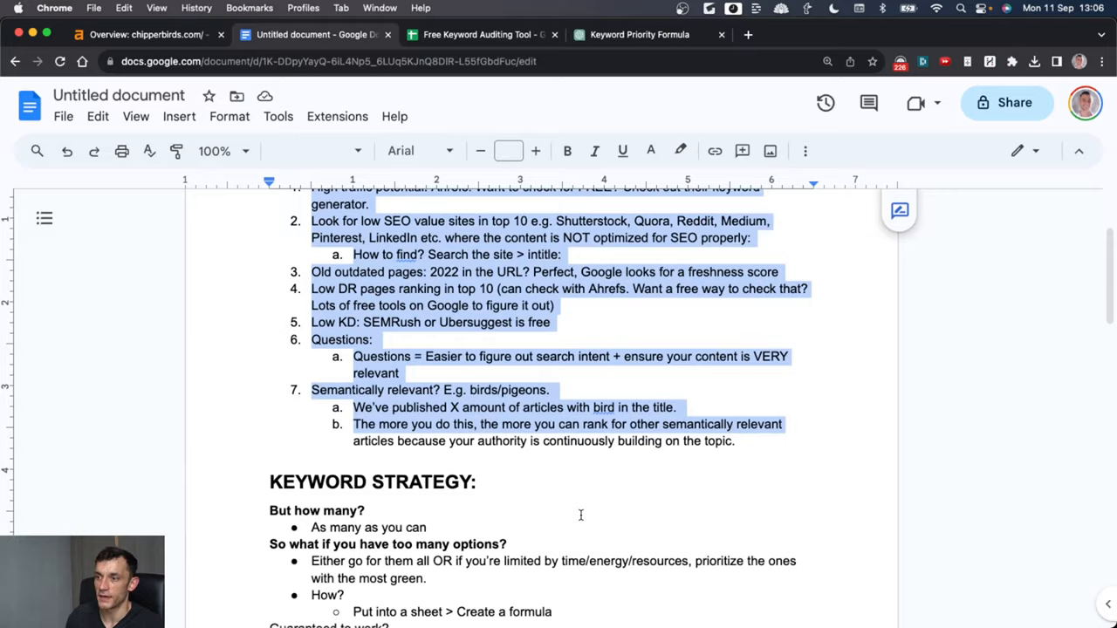
Step: Inspect the tracker's Question (Questions = Easier) column and Example keyword 1's score, then bring up ChatGPT's priority formula
click(479, 35)
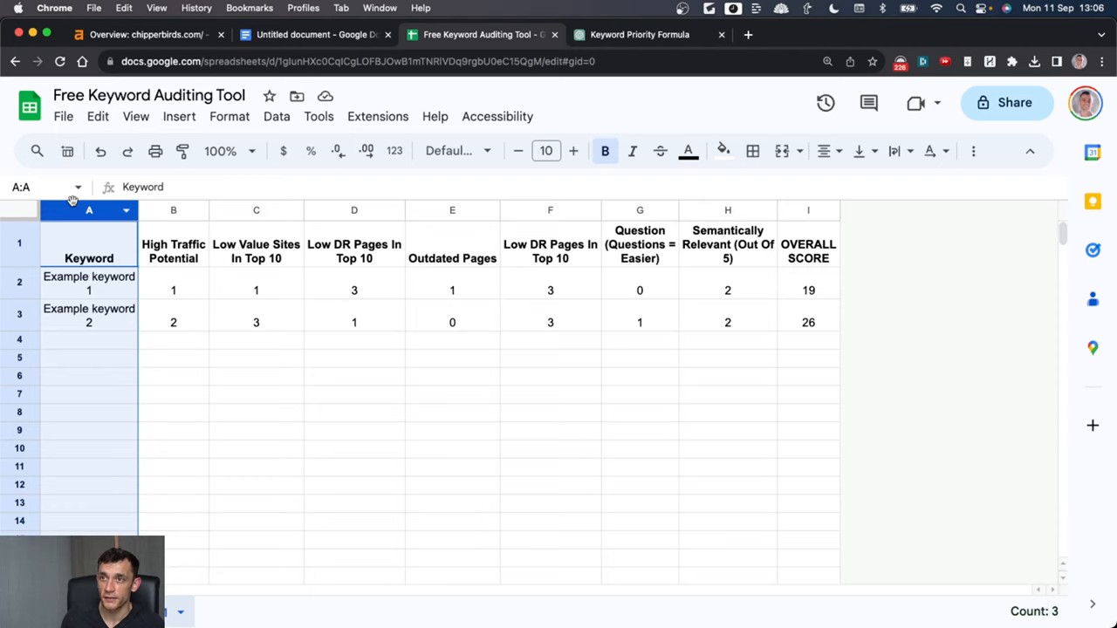
click(353, 251)
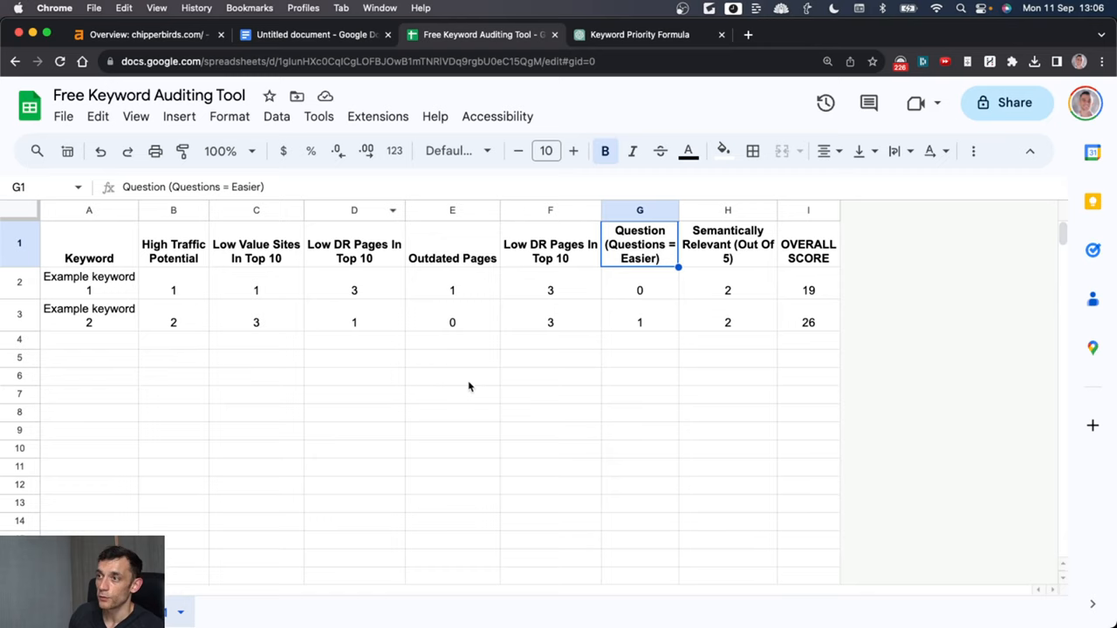
click(639, 290)
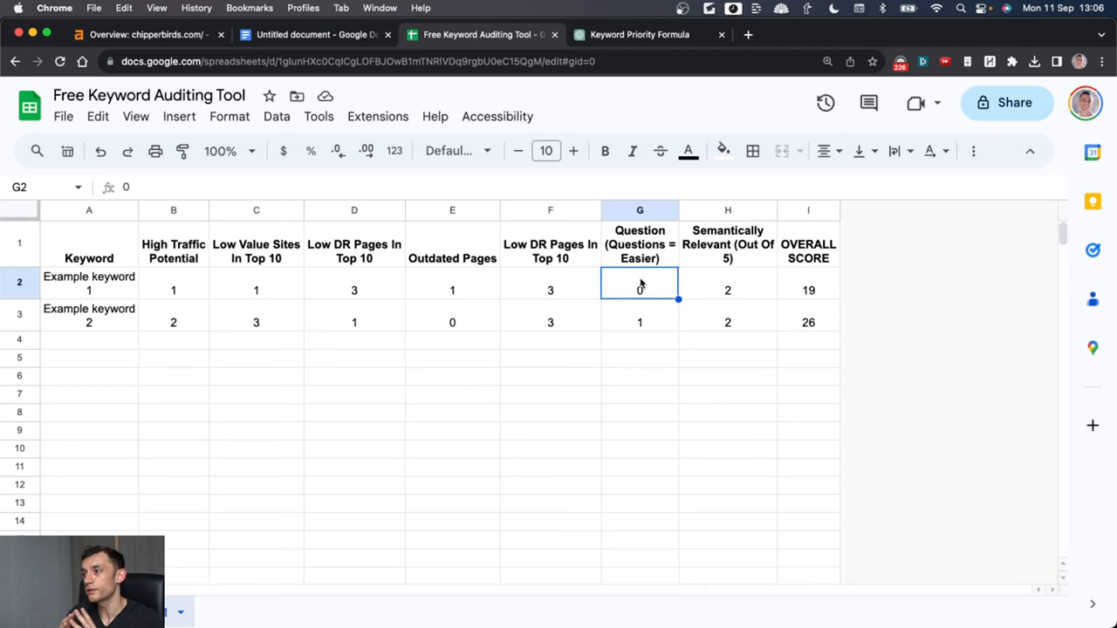
click(639, 35)
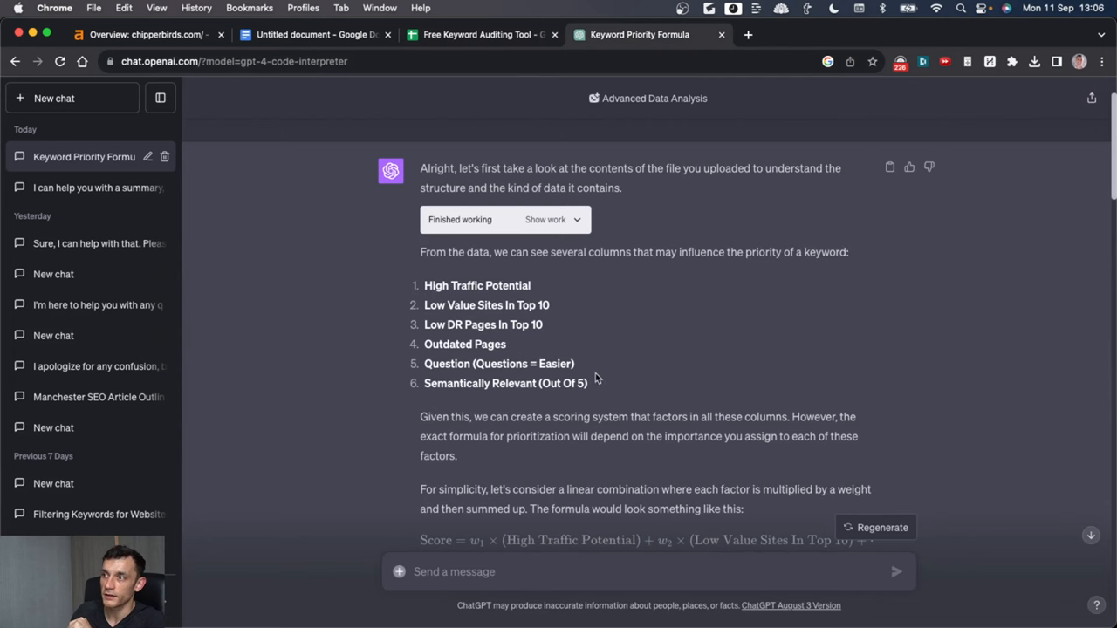
Step: Read ChatGPT's corrected Yes/No-handling formula and return to the tracker, where OVERALL SCORE shows 19 and 26
scroll(down, 3)
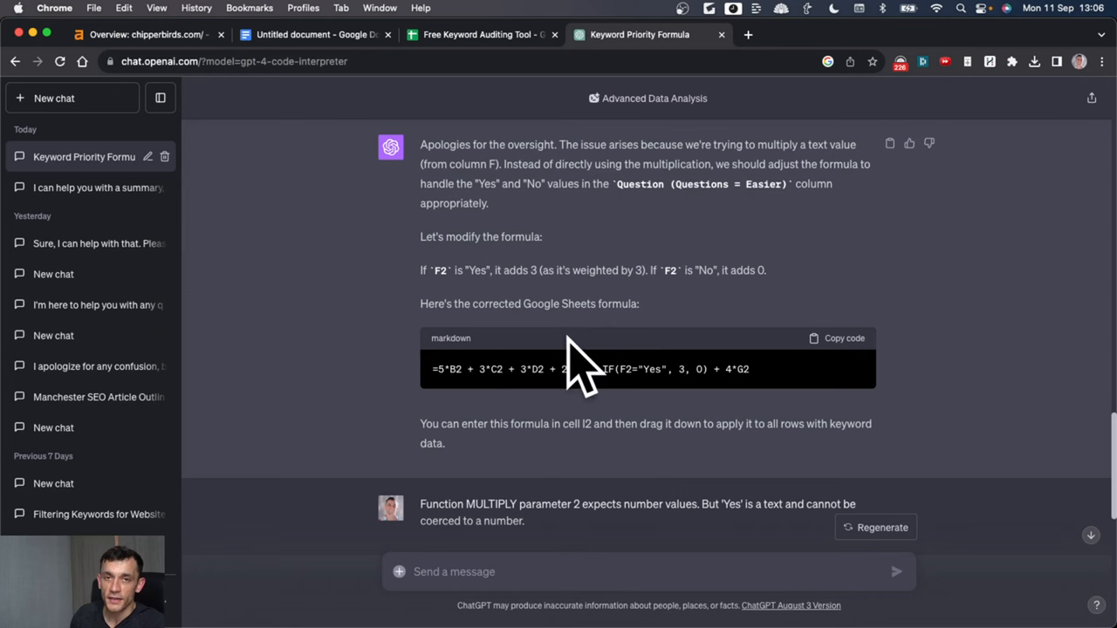
click(480, 35)
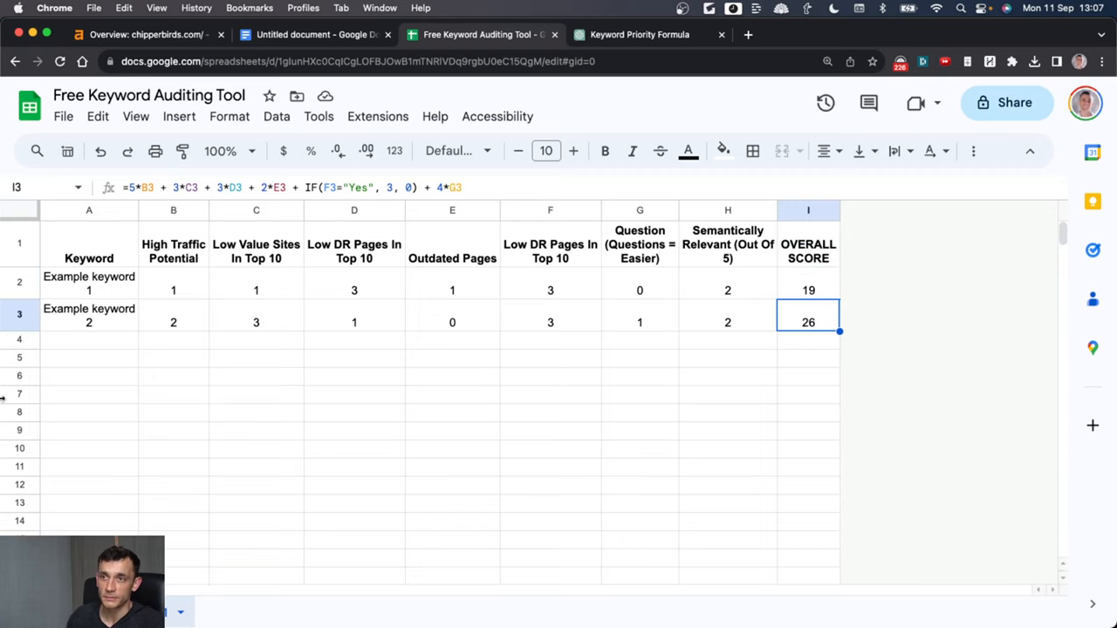
Step: Rename the tracker to 'Free Keyword Auditing Tool: Go to File > Make A Copy' and return to the strategy notes
click(89, 252)
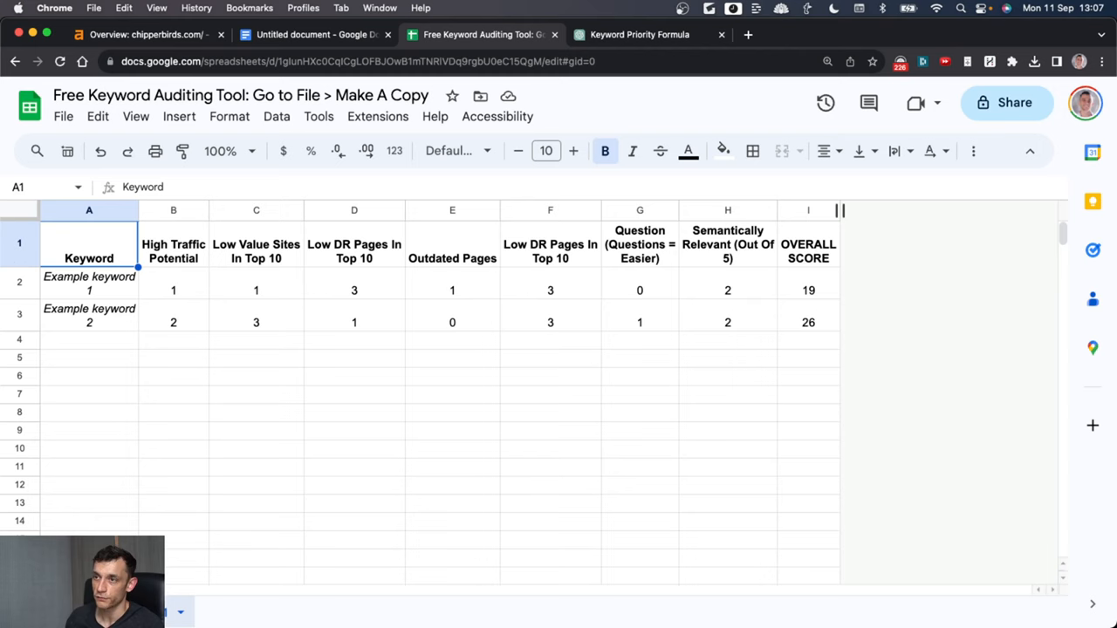
click(314, 35)
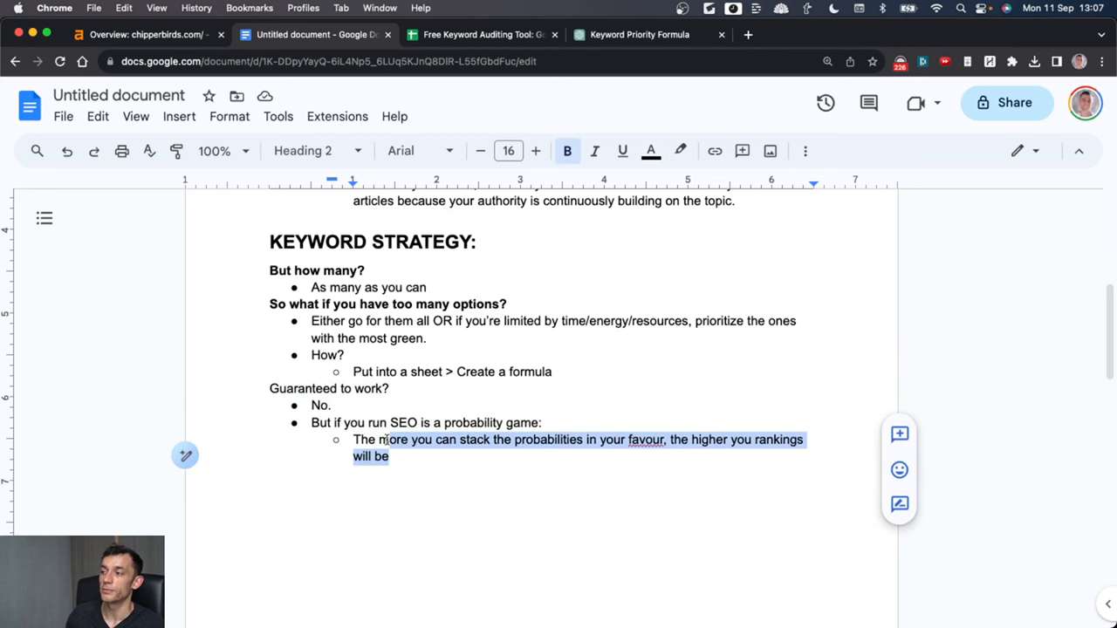
Step: Close the notes, show the SOP: Creating SEO Content Checklist, then highlight the SEO Mastermind 'For Website Owners' headline
click(315, 34)
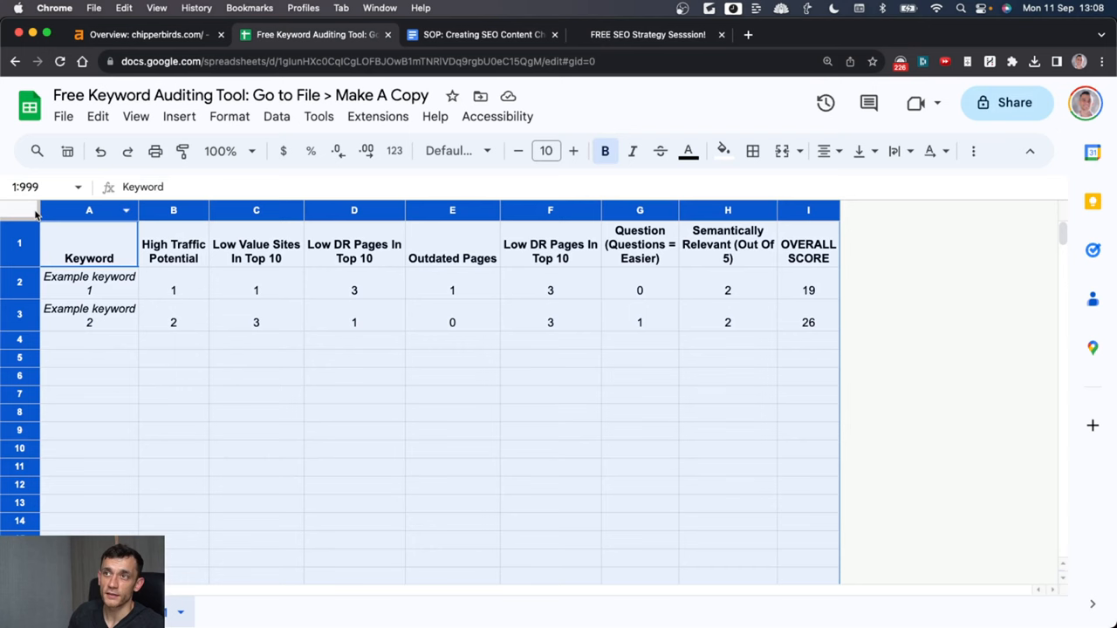
click(480, 35)
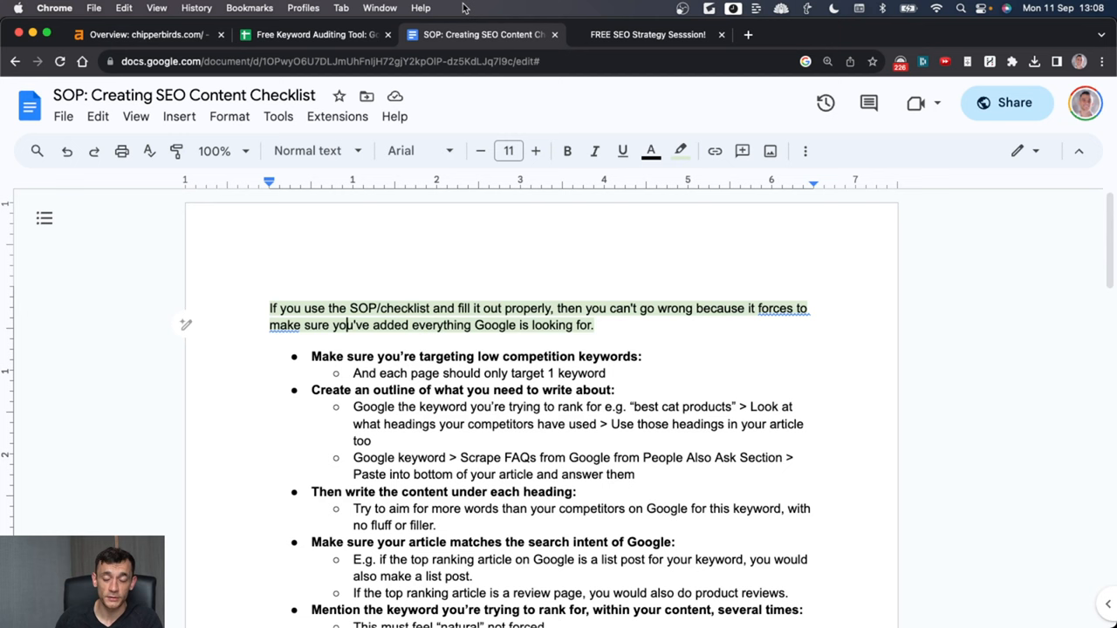
click(647, 35)
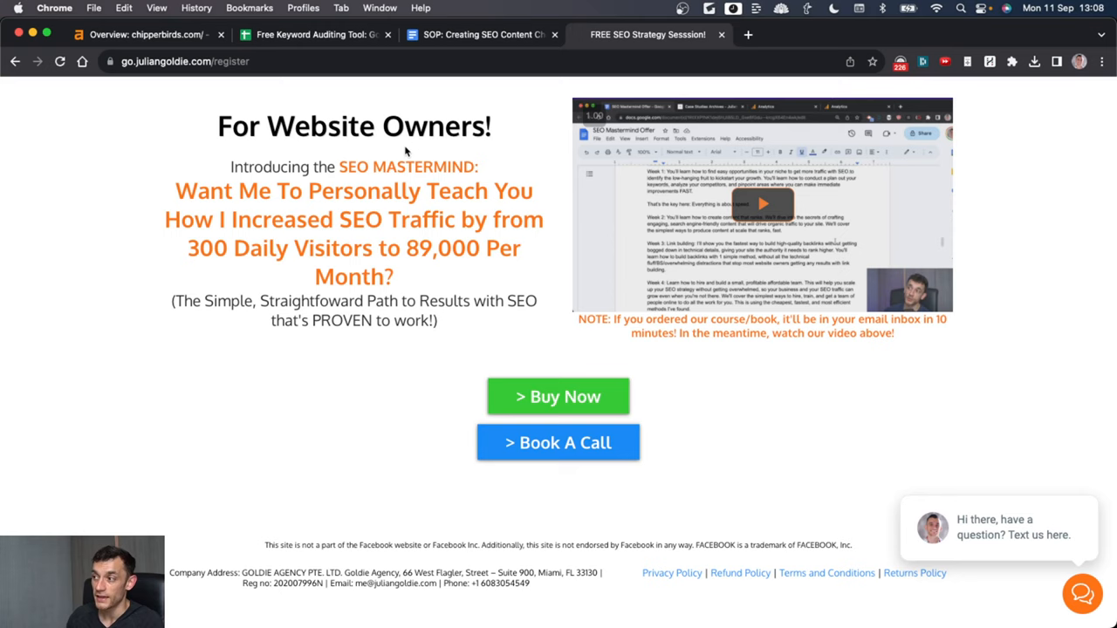
drag(218, 125, 382, 260)
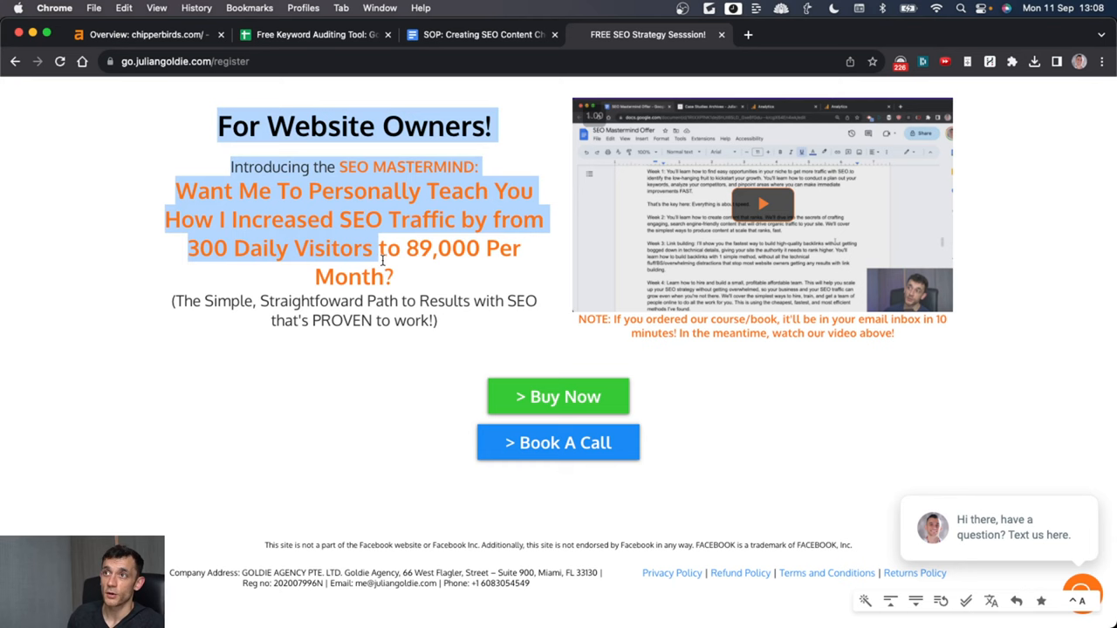